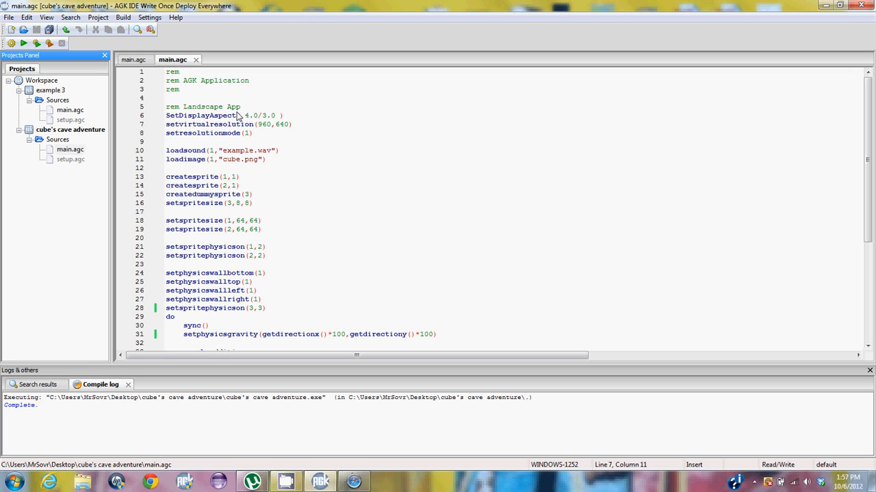
mouse_move(201, 145)
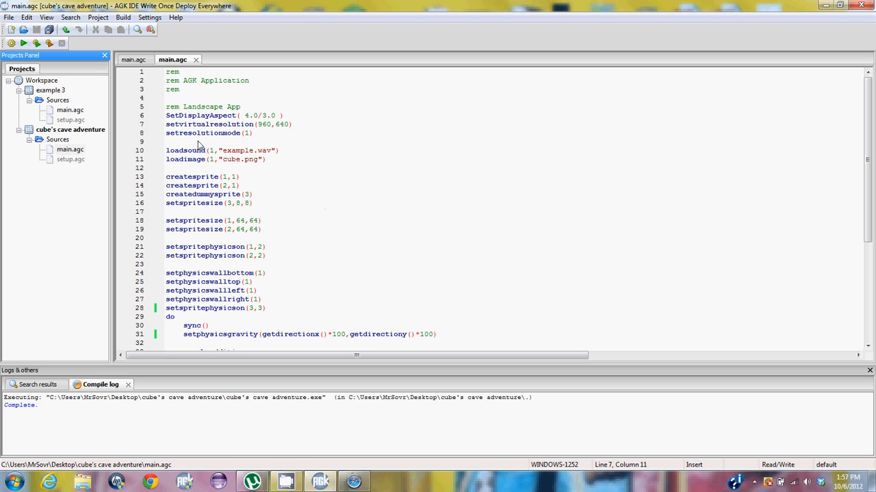
mouse_move(342, 224)
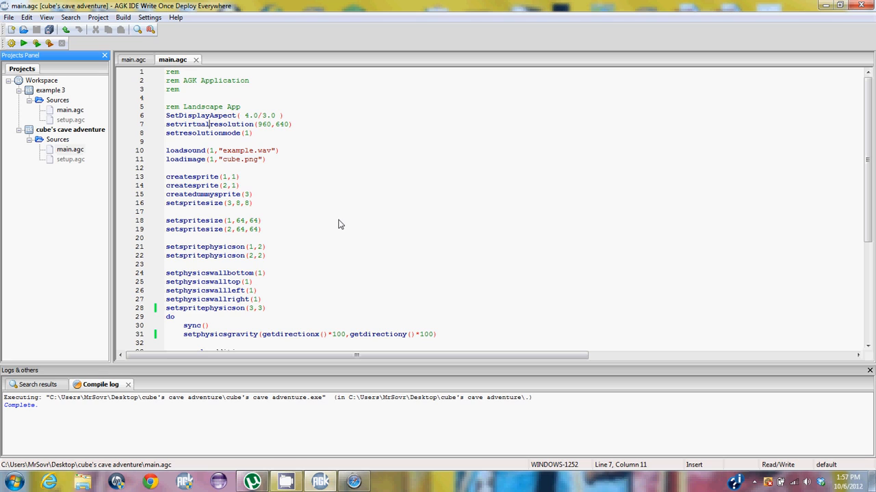
mouse_move(226, 166)
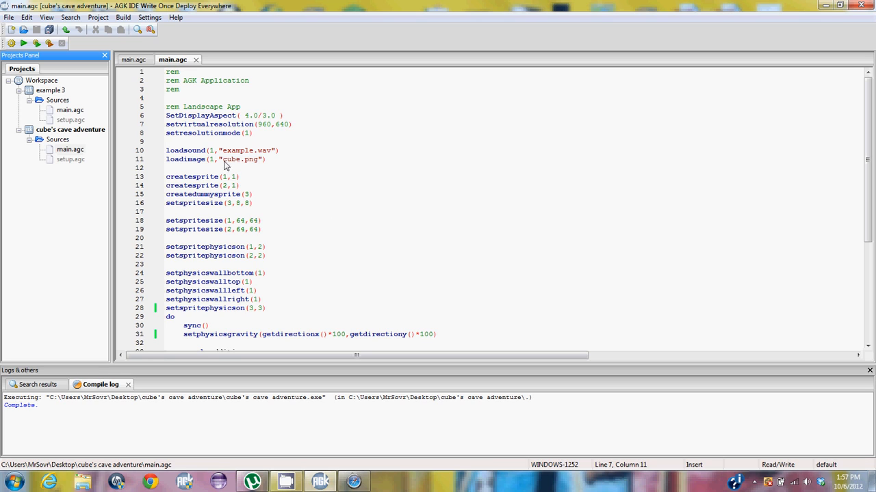
mouse_move(152, 110)
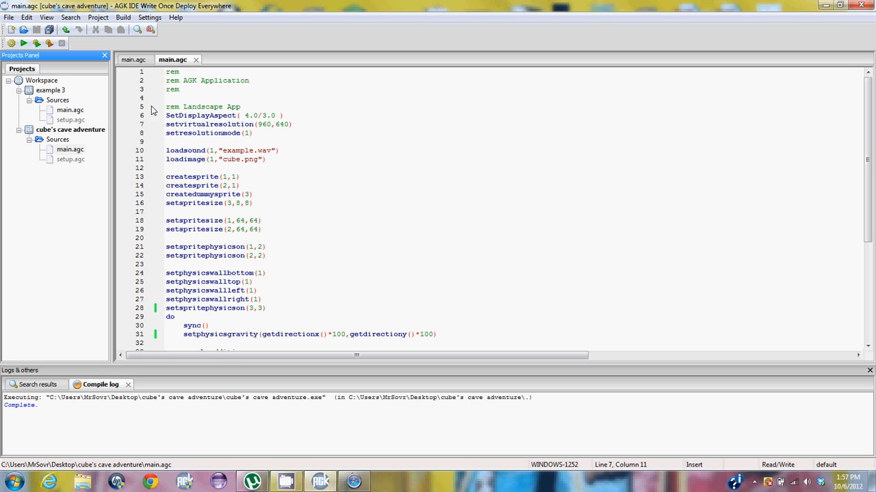
mouse_move(181, 128)
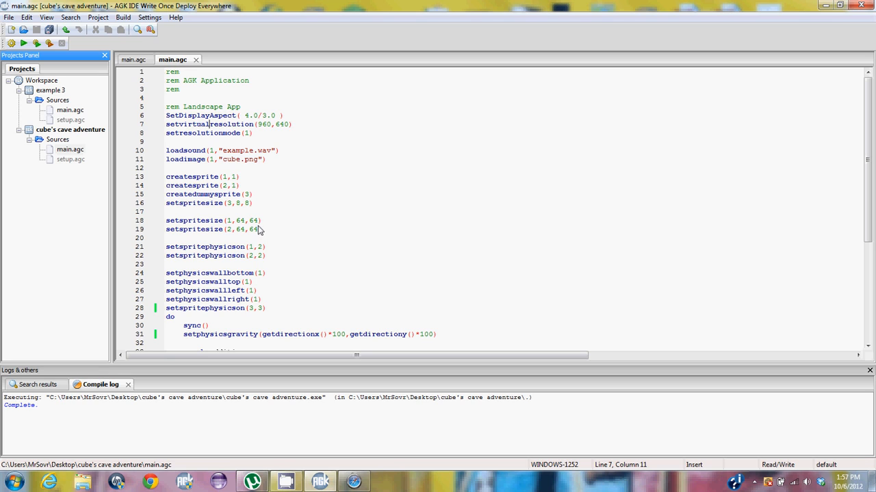
mouse_move(189, 149)
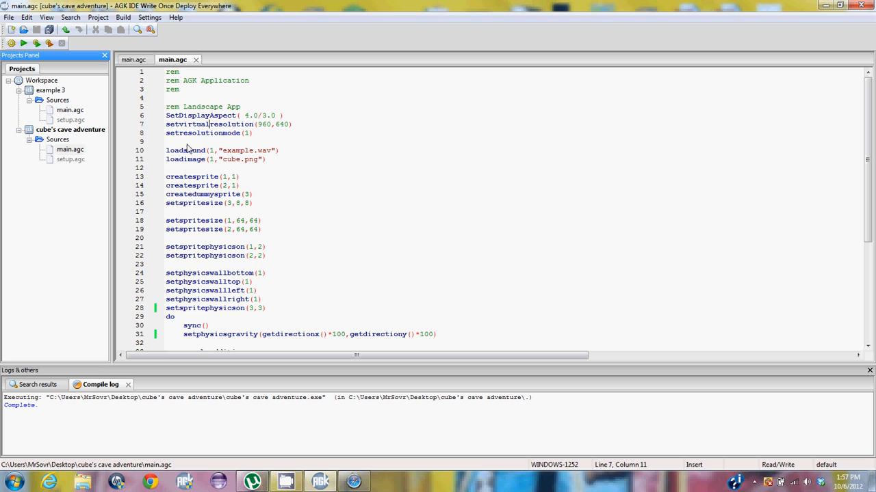
mouse_move(205, 154)
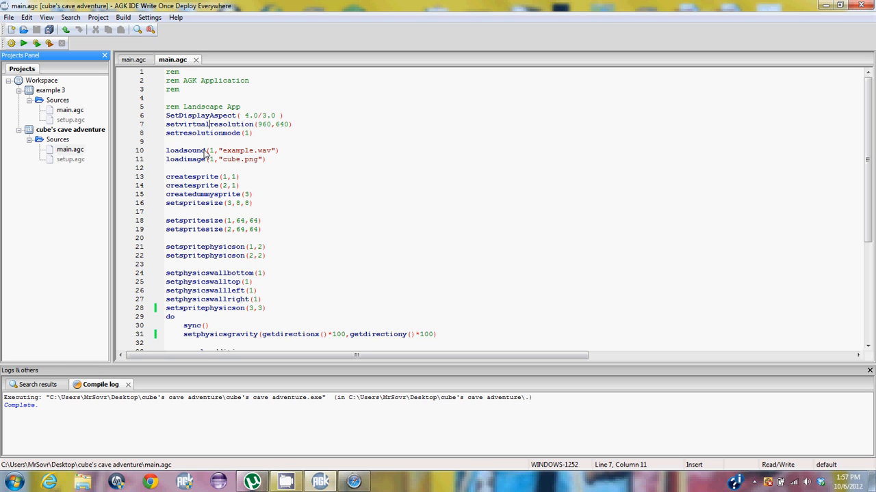
mouse_move(393, 198)
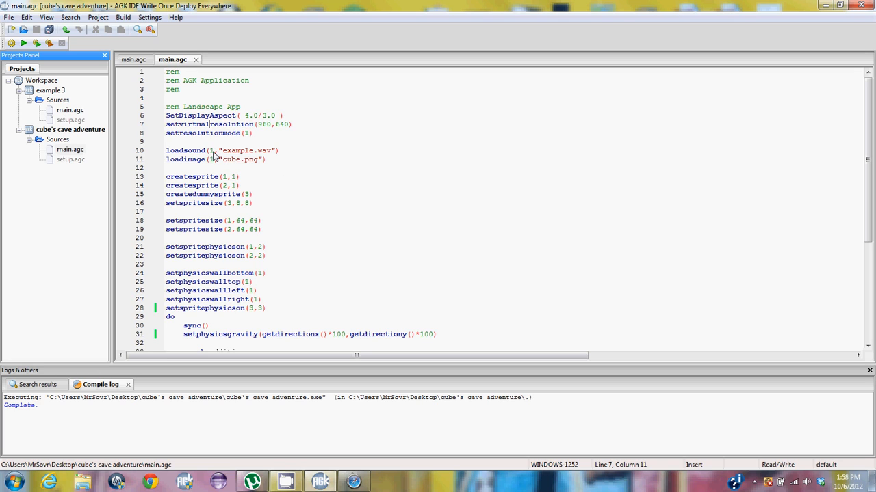
mouse_move(248, 158)
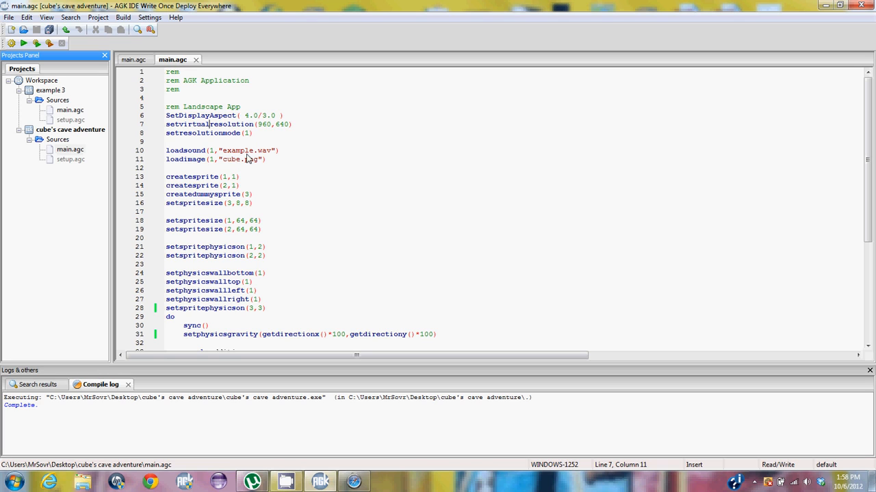
mouse_move(287, 190)
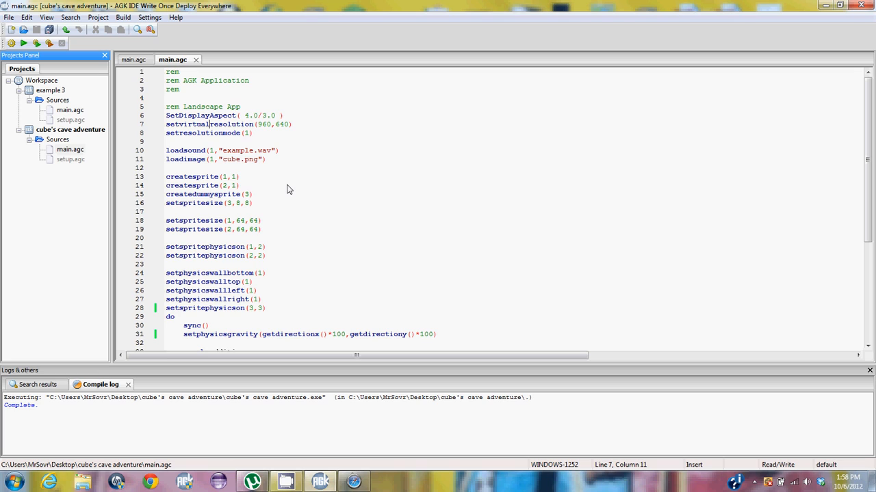
mouse_move(245, 159)
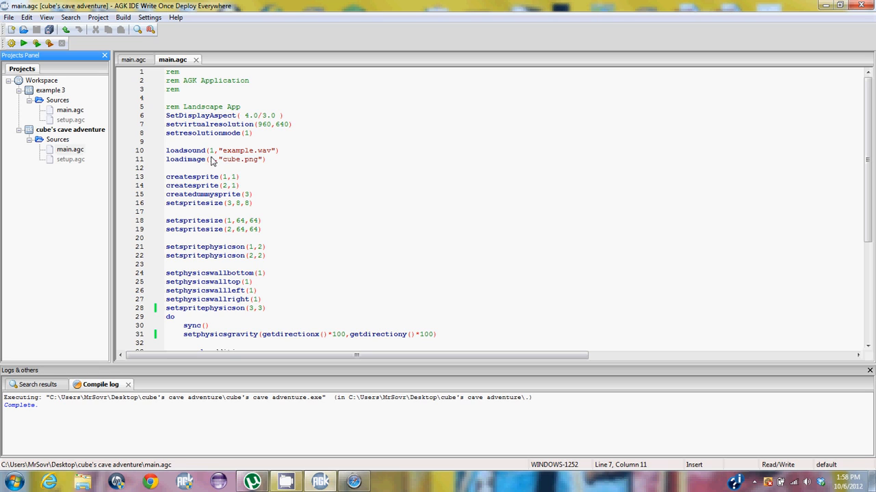
mouse_move(289, 162)
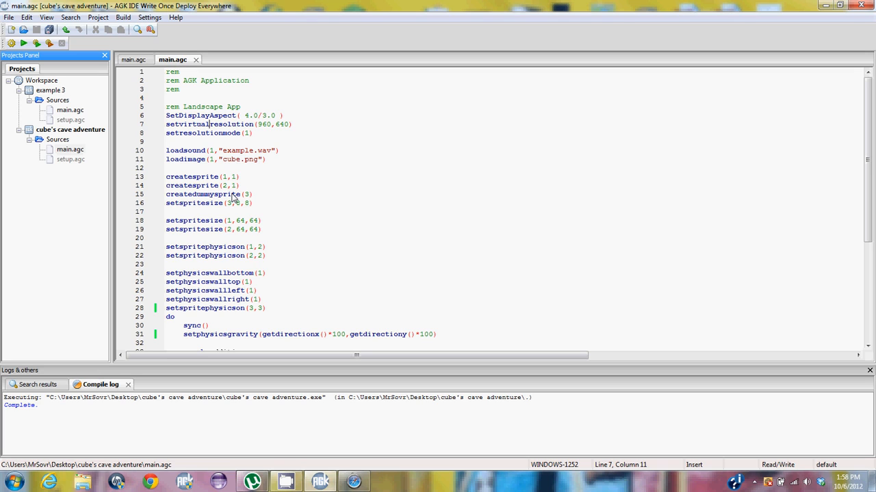
mouse_move(215, 185)
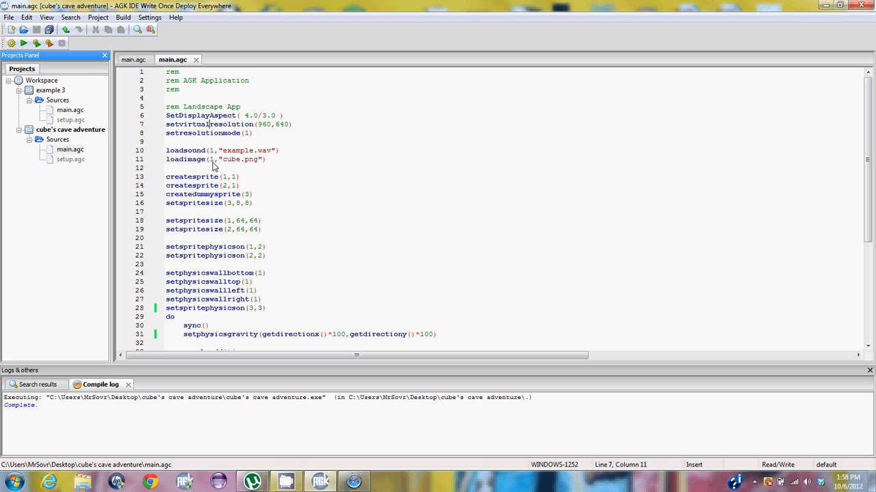
mouse_move(301, 193)
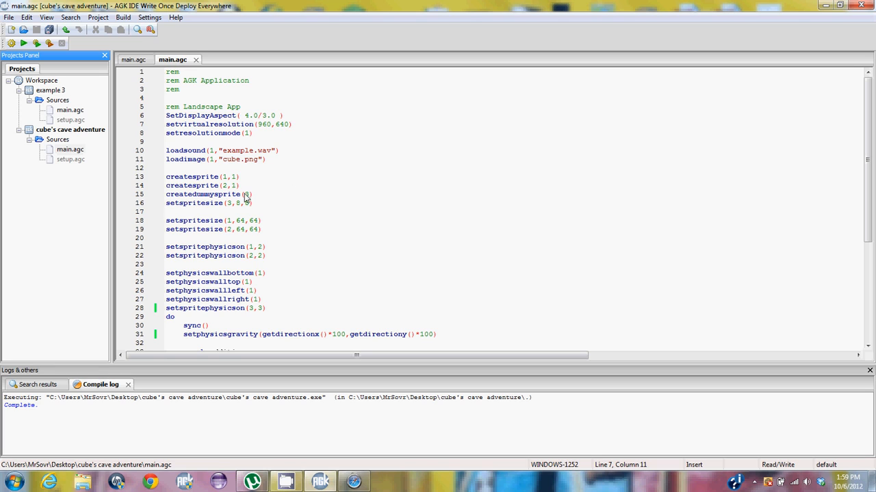
mouse_move(273, 197)
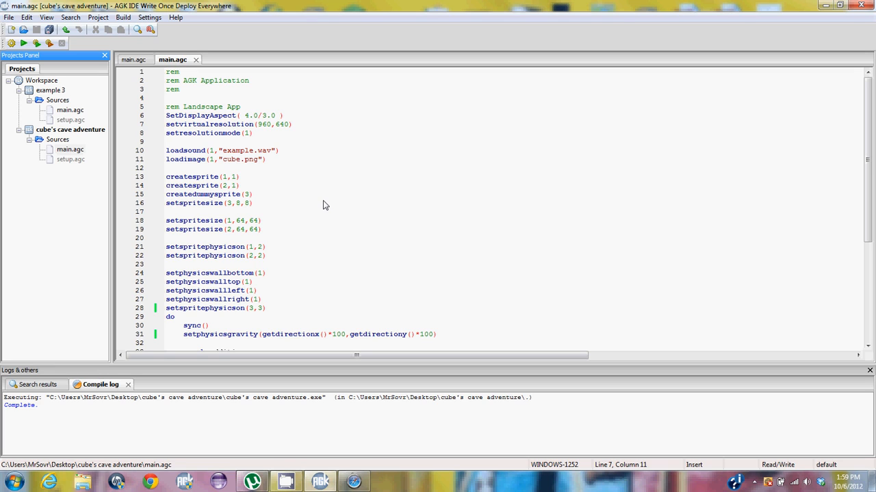
Put the cursor on setspritephysicson on line 21 and bring up the Help menu.
left_click(209, 124)
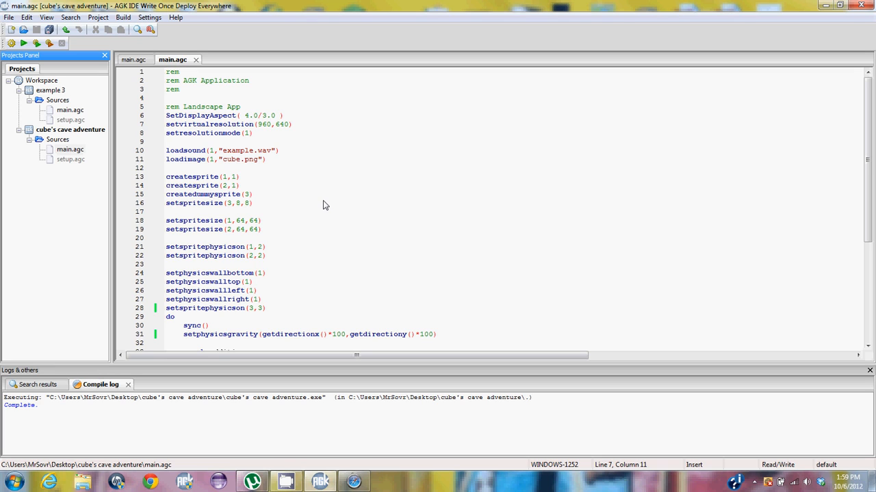
left_click(209, 124)
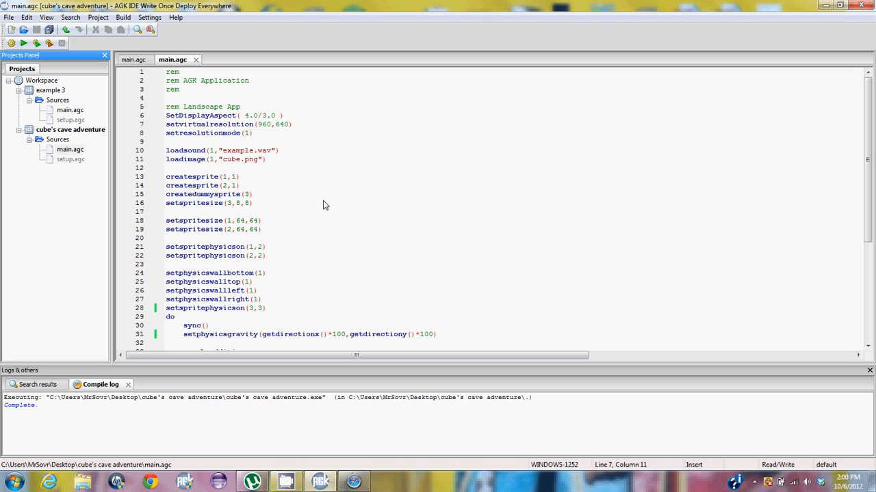
mouse_move(260, 234)
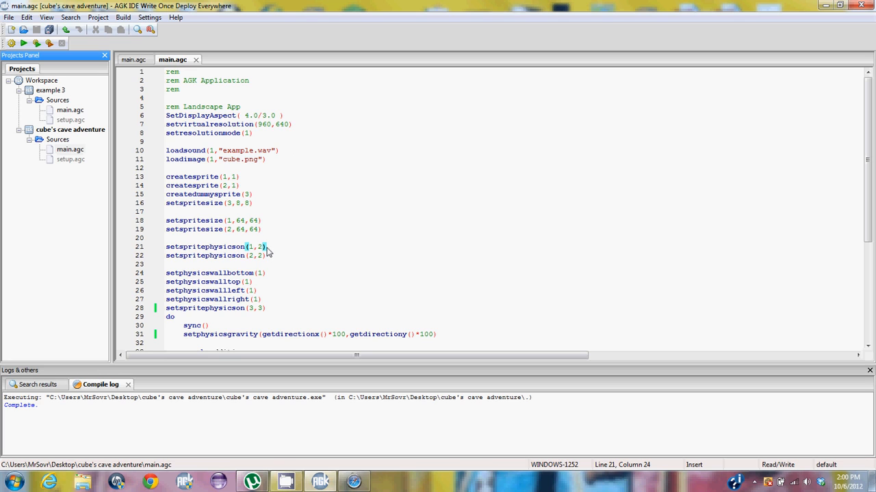
mouse_move(176, 239)
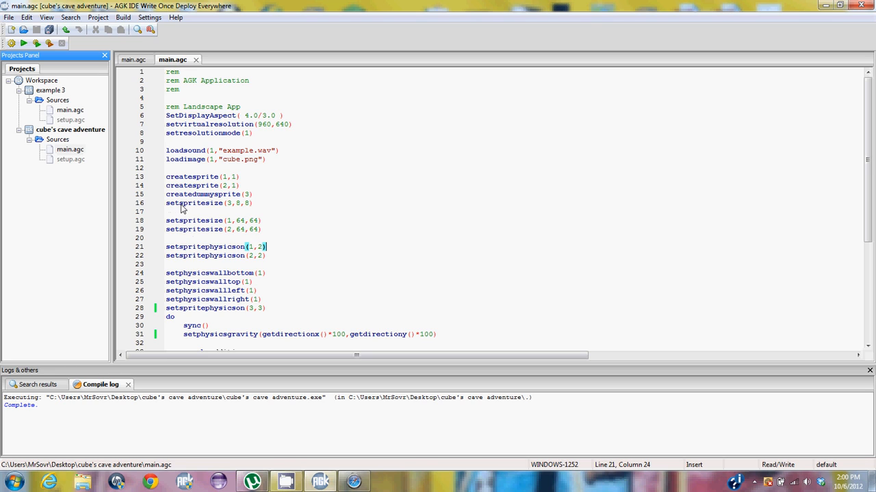
mouse_move(249, 208)
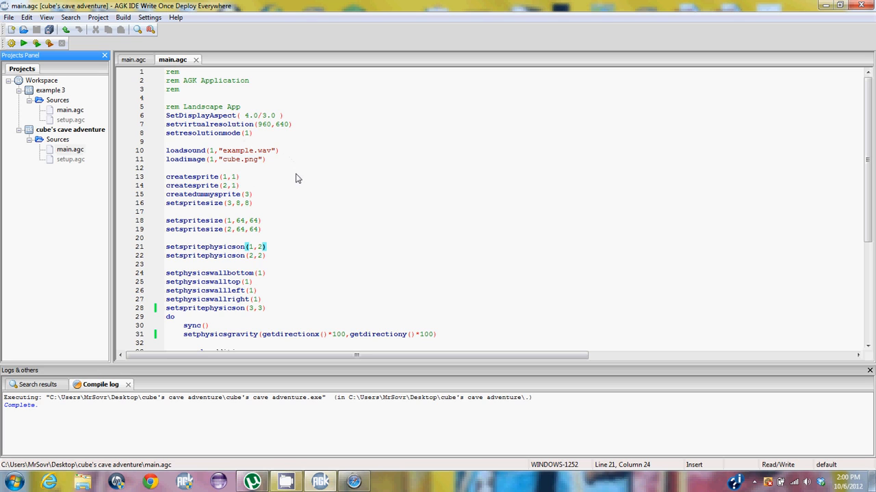
mouse_move(175, 276)
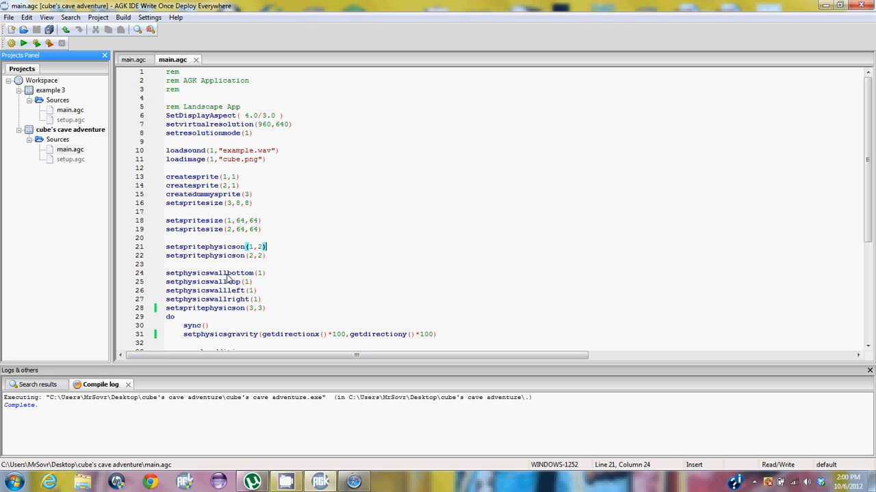
mouse_move(183, 287)
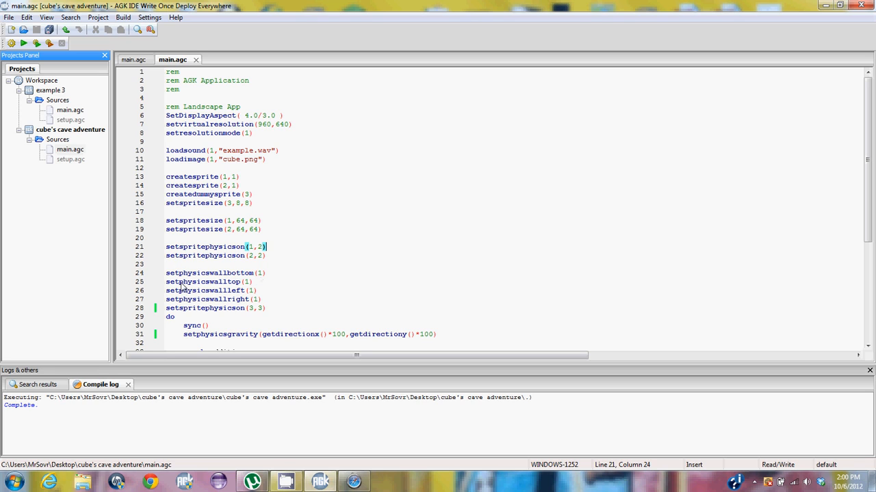
mouse_move(256, 286)
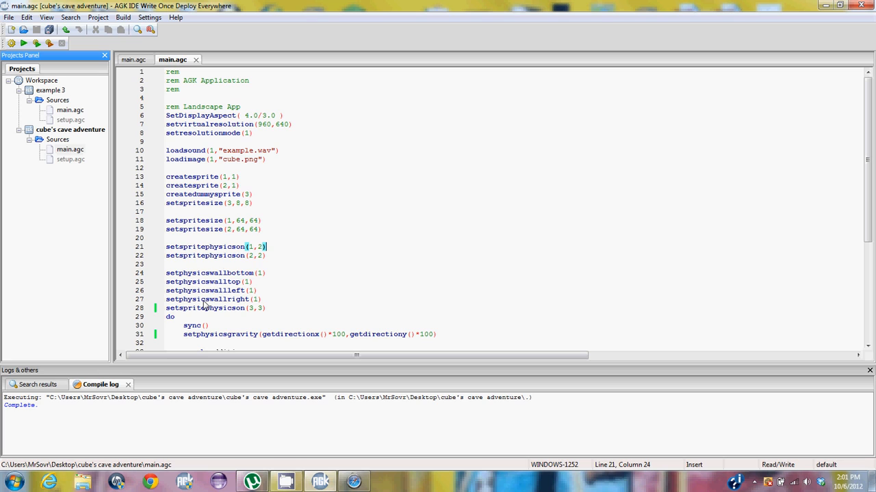
mouse_move(212, 308)
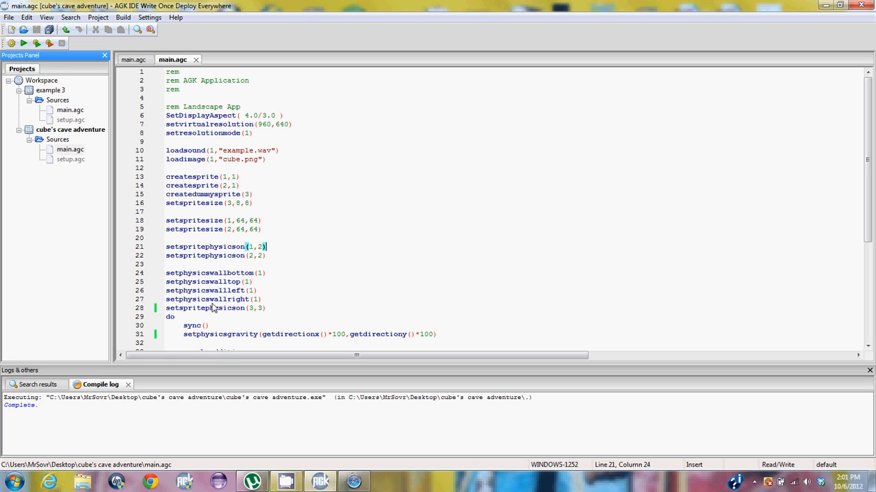
mouse_move(265, 281)
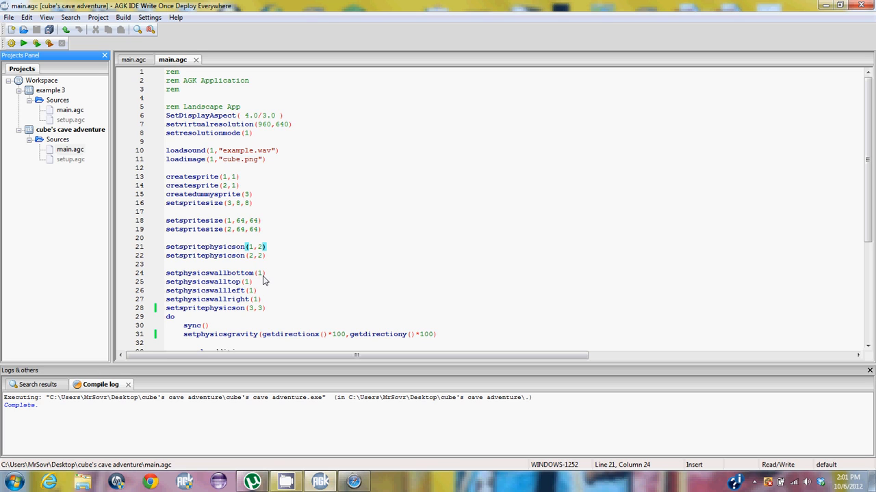
mouse_move(262, 279)
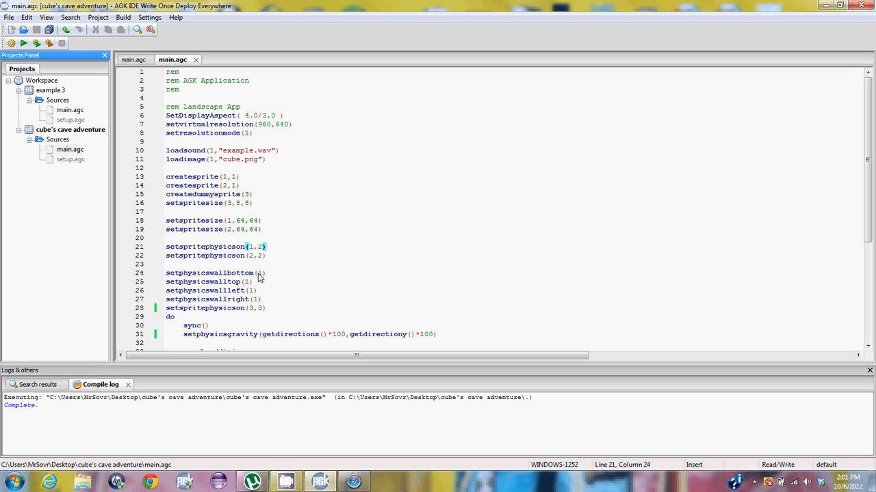
left_click(266, 247)
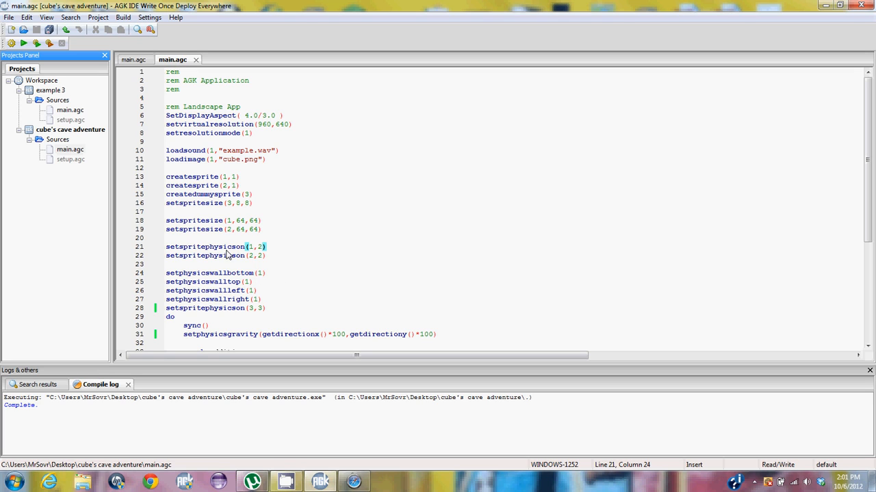
mouse_move(279, 299)
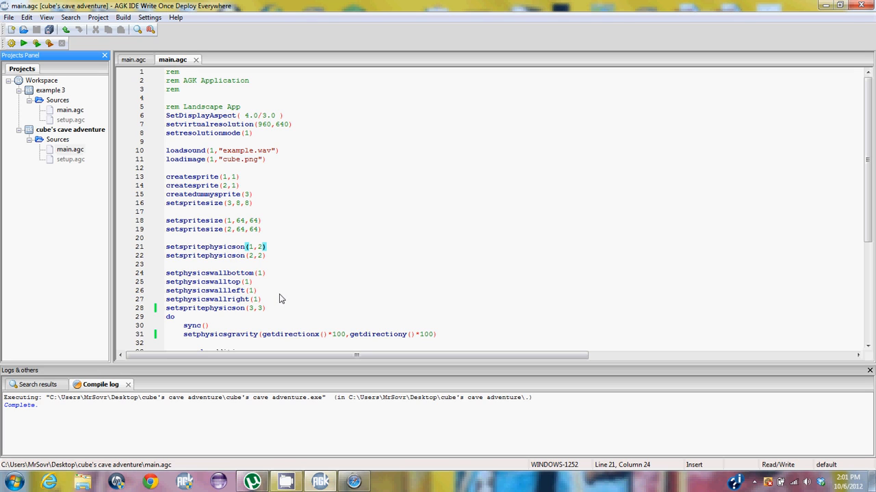
left_click(250, 290)
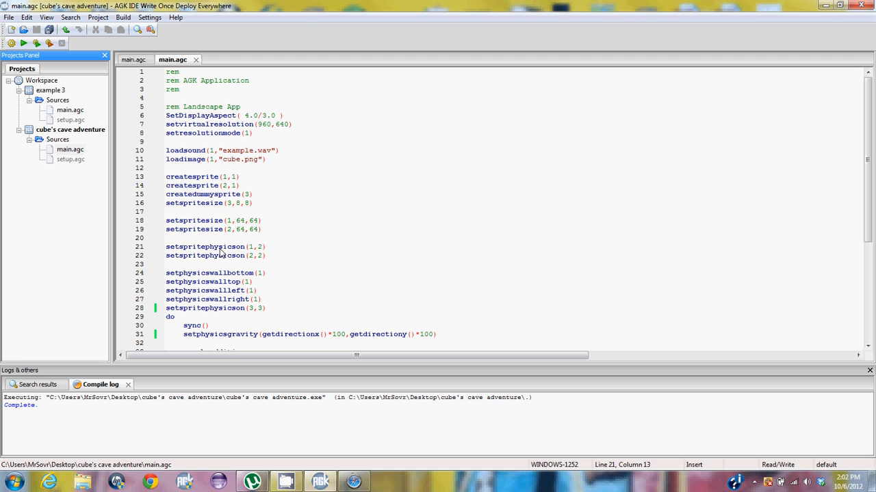
mouse_move(151, 201)
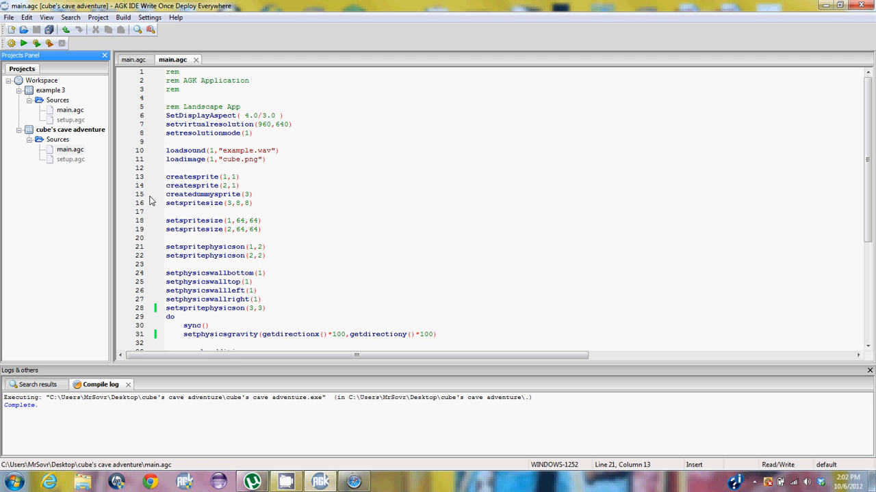
left_click(175, 17)
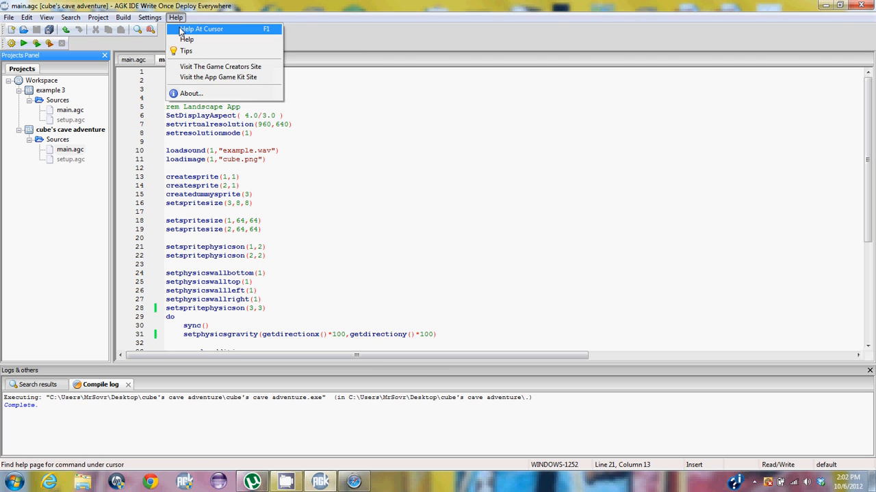
Open help for SetSpritePhysicsOn and scroll to its modes: 1=static, 2=dynamic, 3=kinematic.
left_click(202, 28)
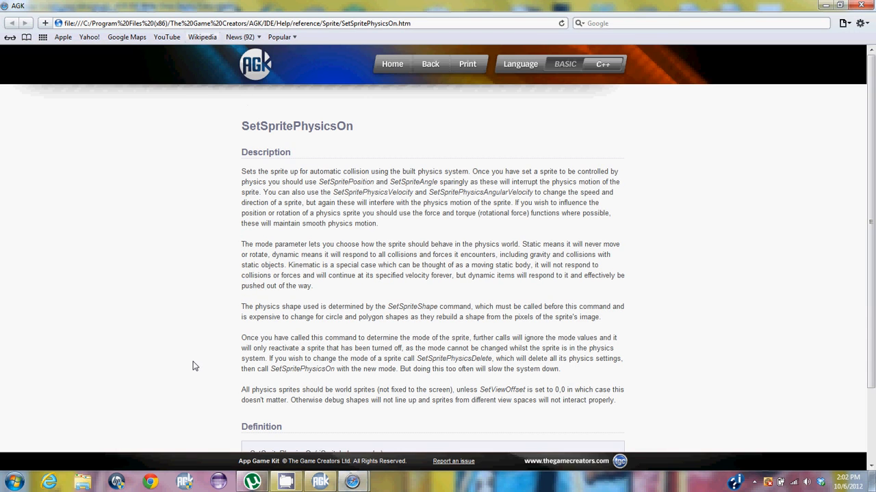
scroll("down", 3)
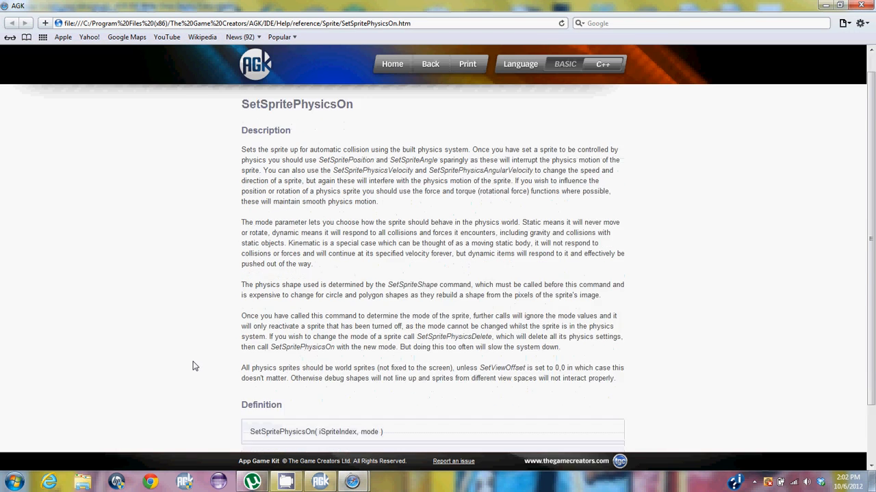
scroll("down", 3)
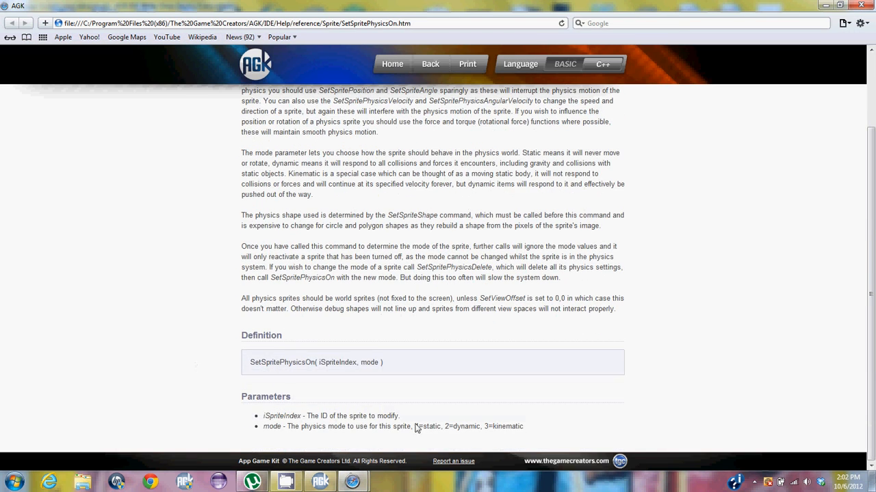
mouse_move(484, 429)
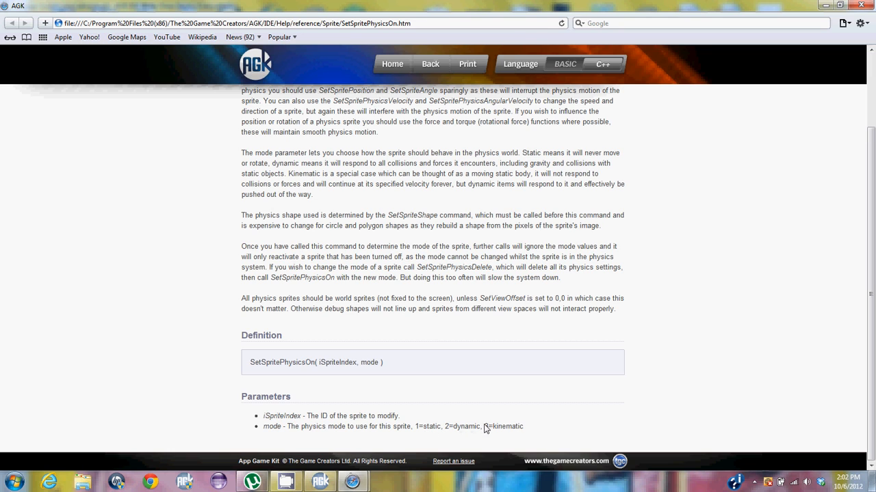
mouse_move(537, 428)
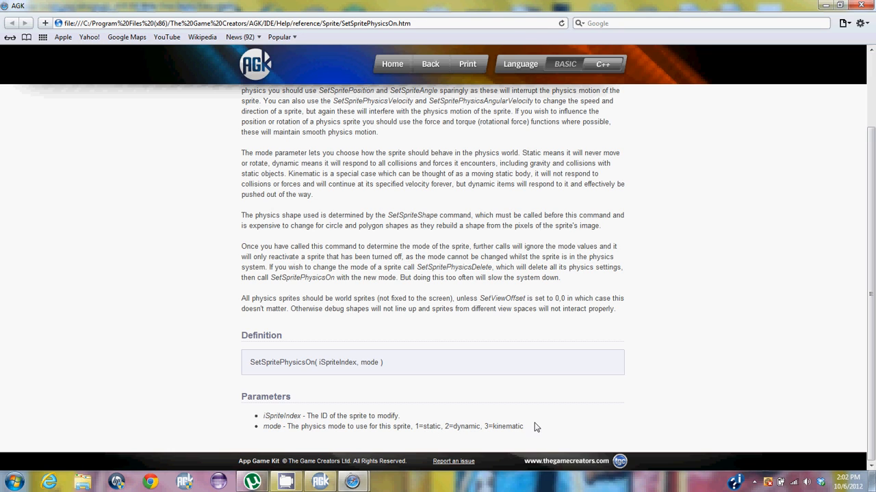
mouse_move(516, 416)
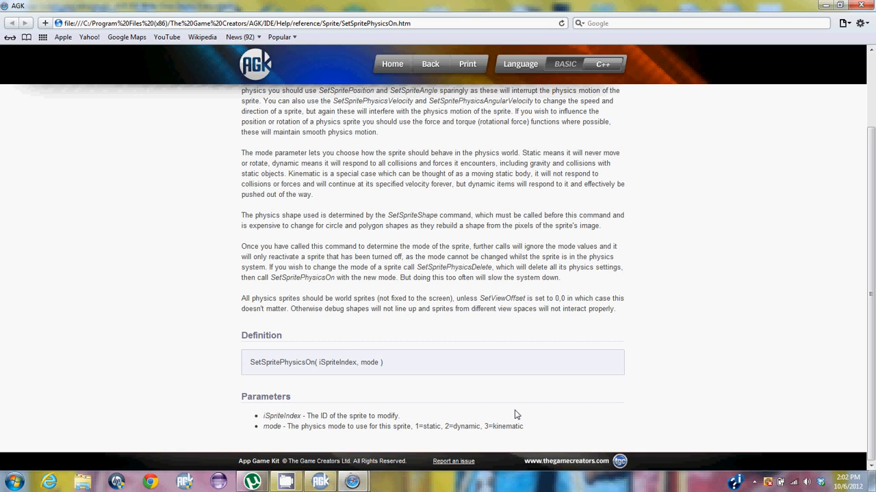
mouse_move(441, 433)
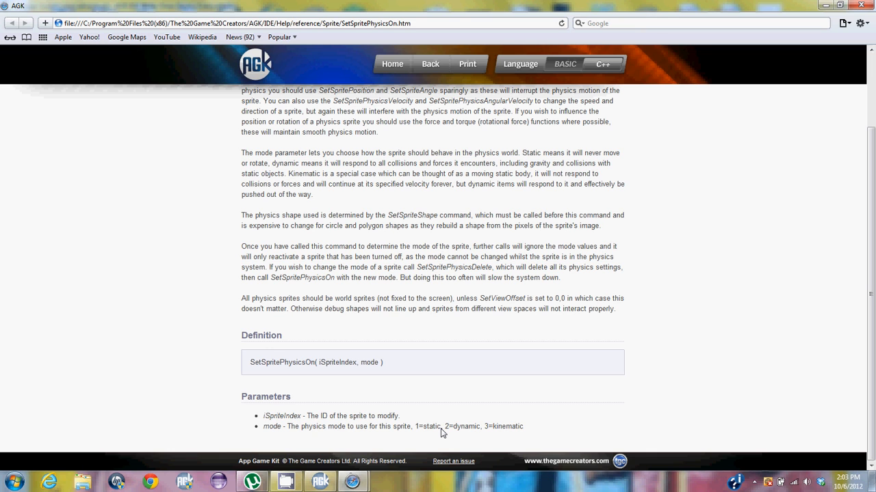
mouse_move(693, 4)
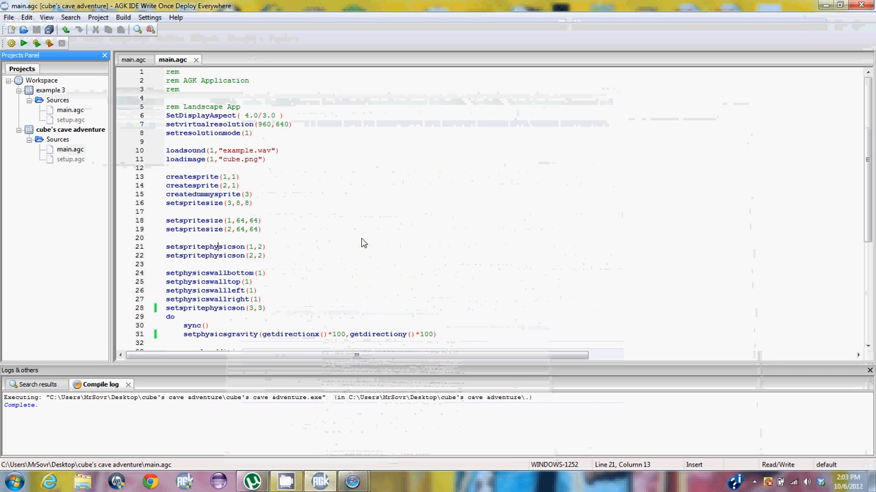
mouse_move(272, 310)
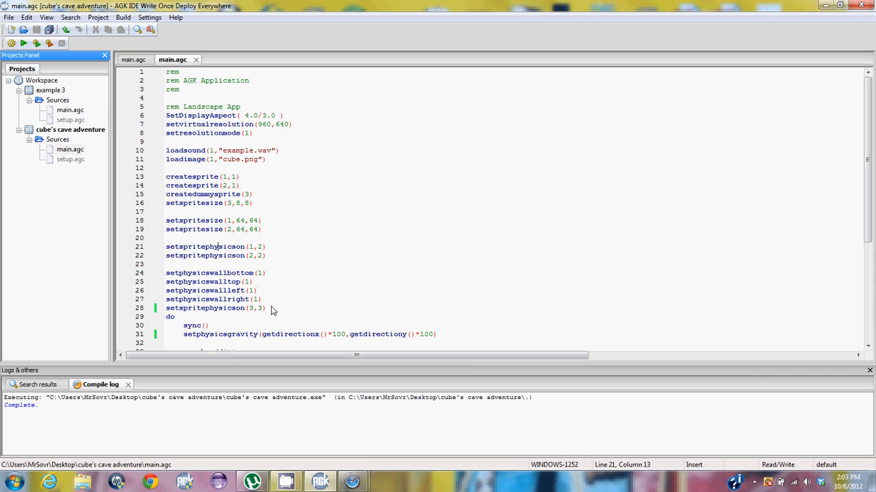
Back in the code, select the setspritephysicson(3,3) call on line 28.
left_click(251, 308)
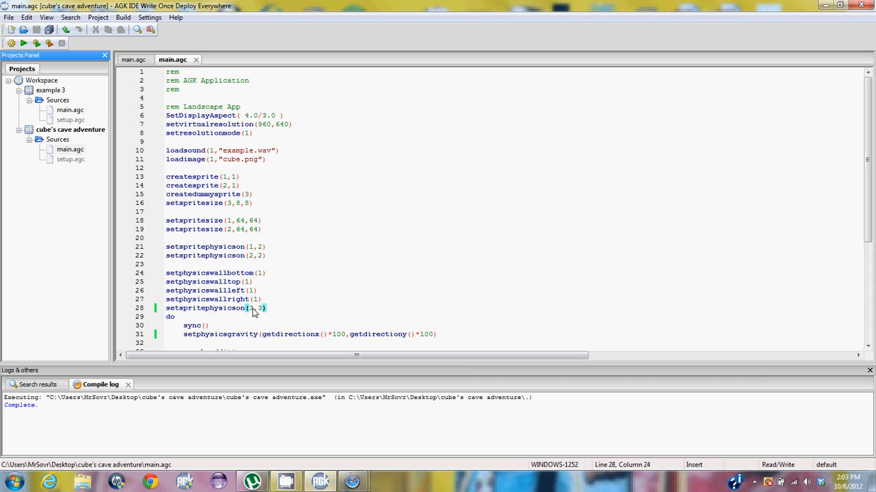
mouse_move(267, 314)
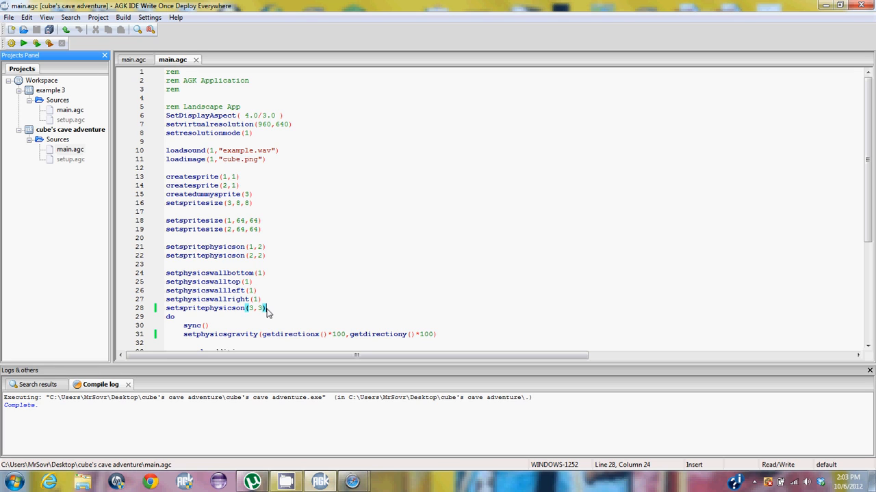
mouse_move(259, 332)
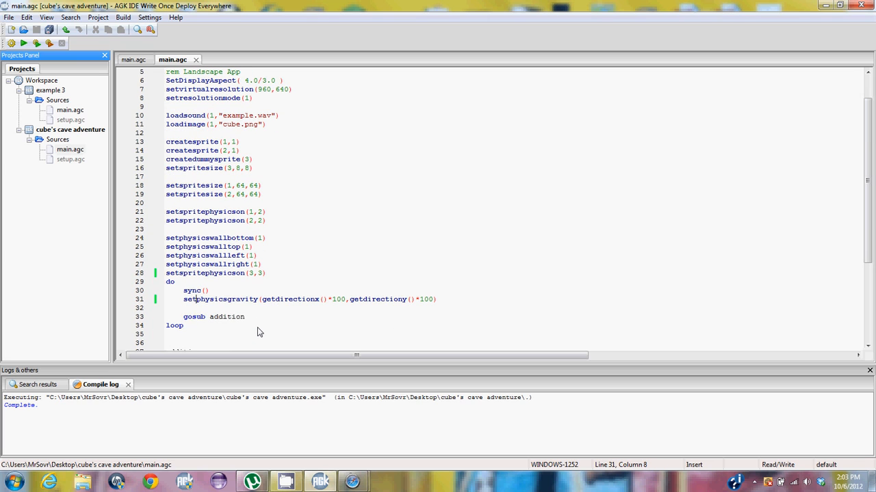
left_click(218, 299)
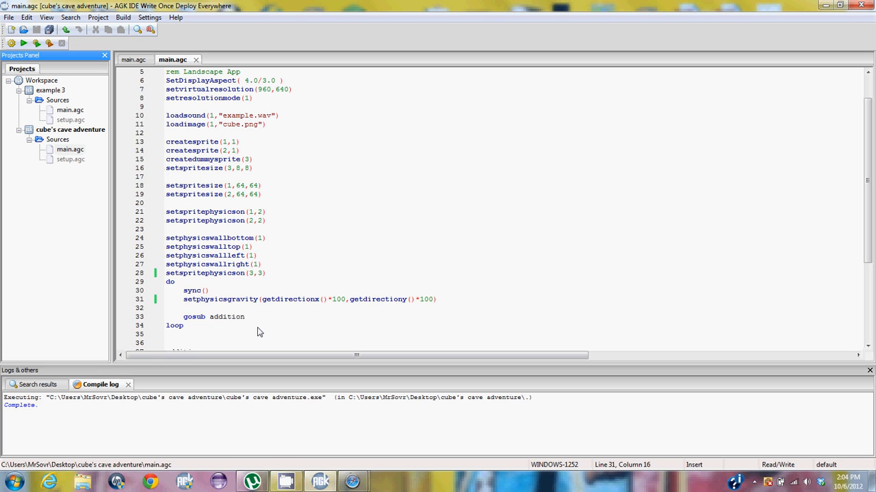
left_click(230, 299)
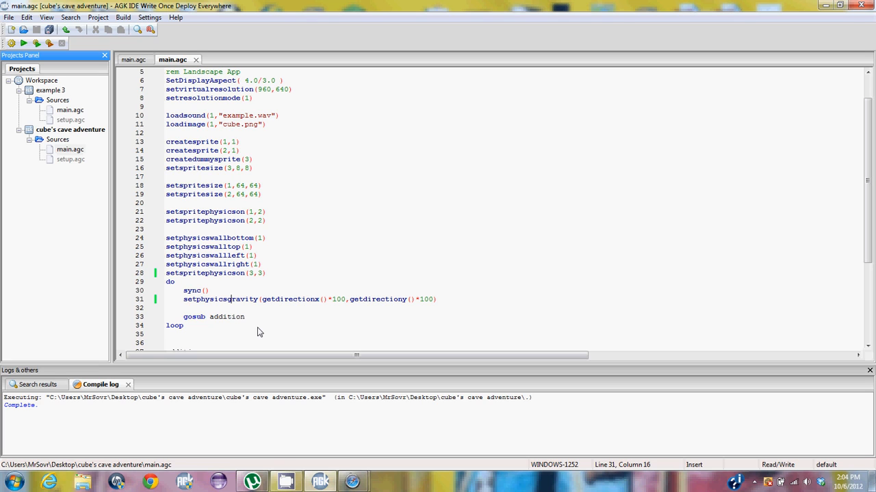
mouse_move(314, 307)
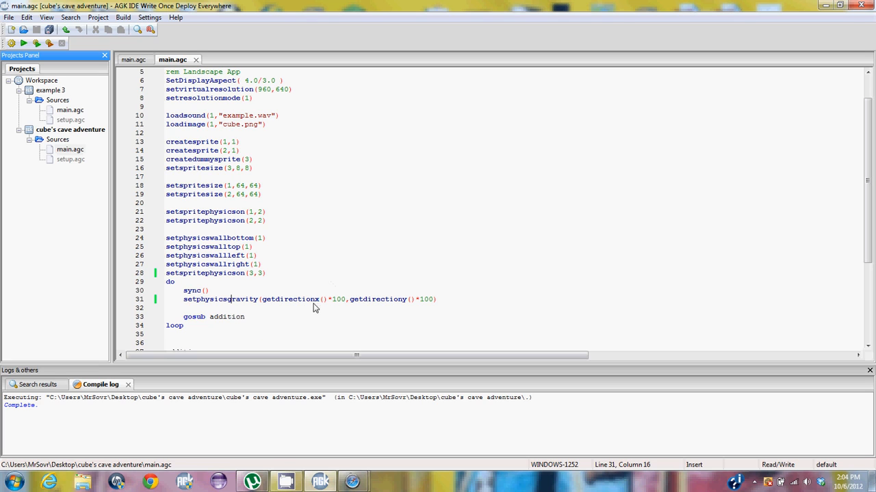
mouse_move(411, 307)
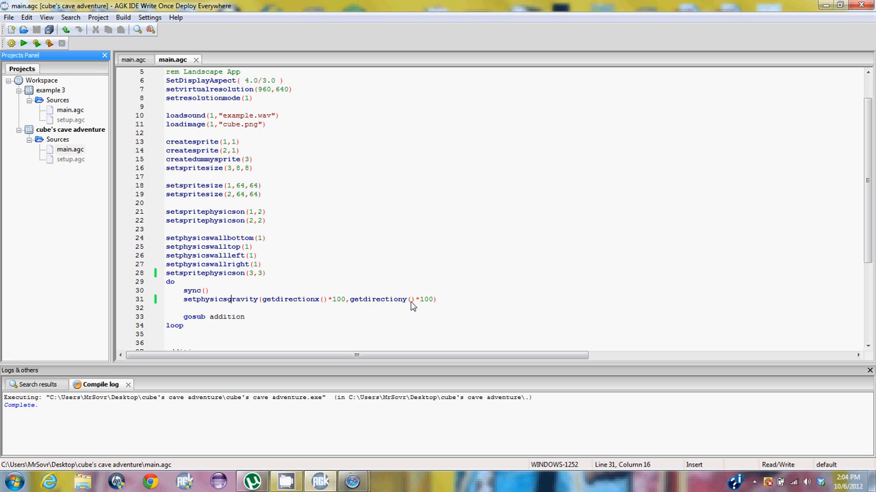
mouse_move(278, 306)
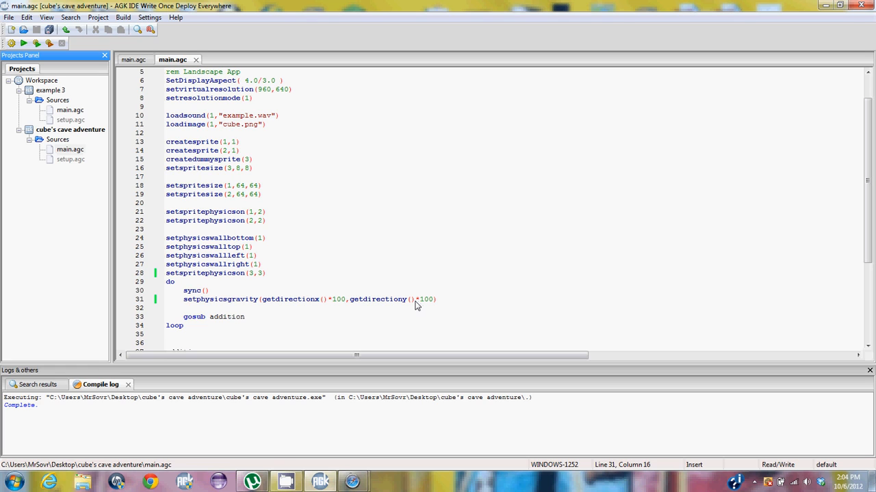
mouse_move(303, 305)
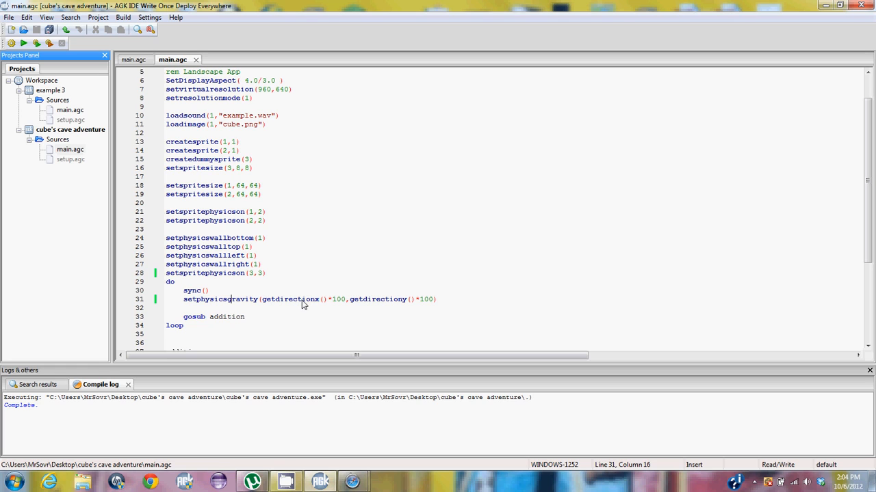
mouse_move(212, 326)
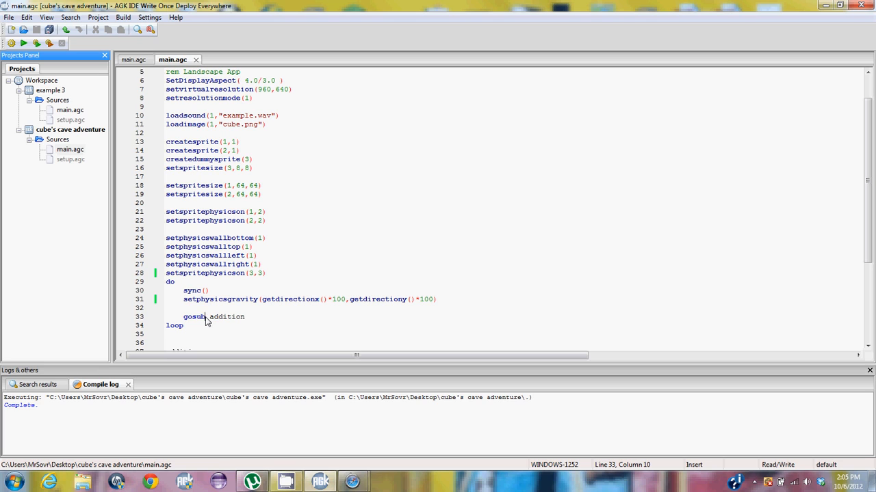
mouse_move(249, 322)
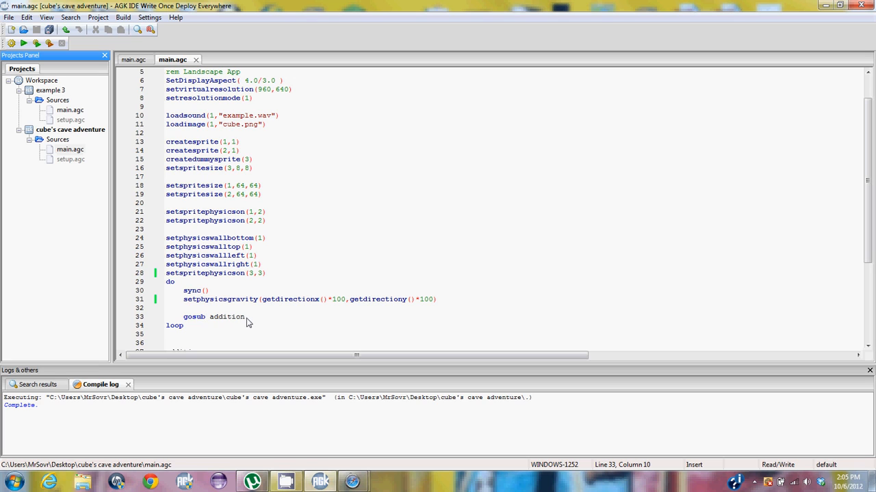
mouse_move(245, 321)
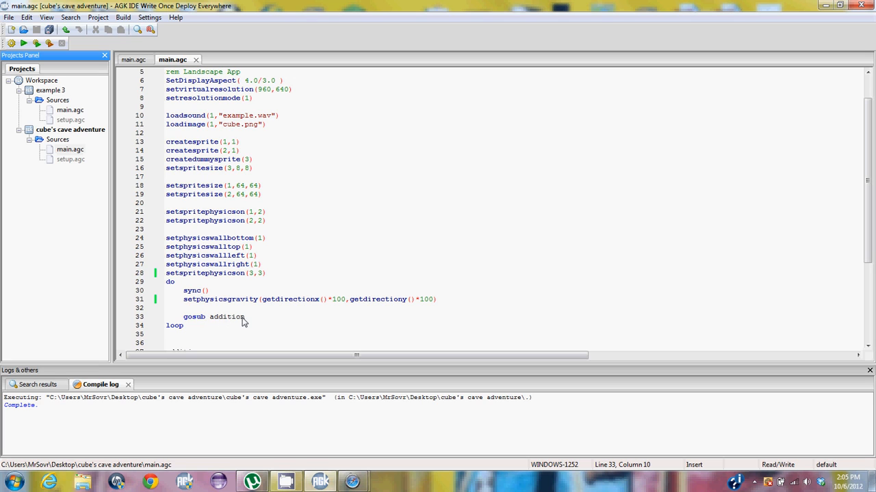
left_click(205, 317)
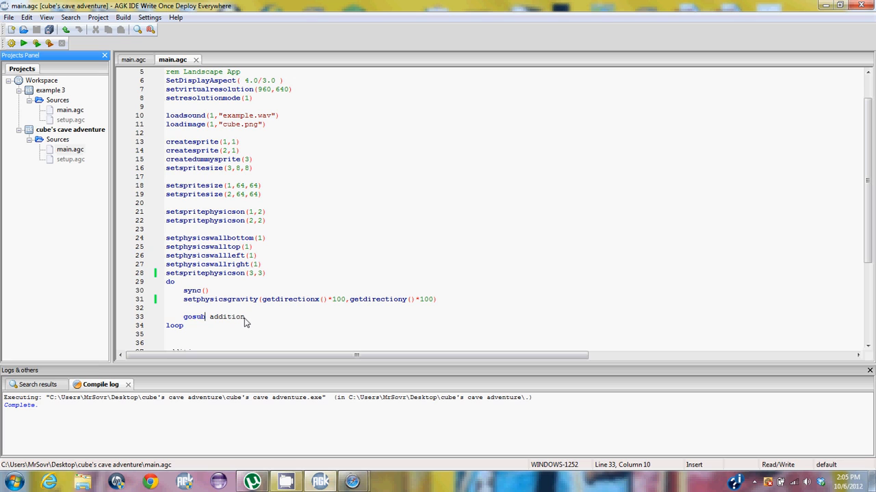
mouse_move(209, 334)
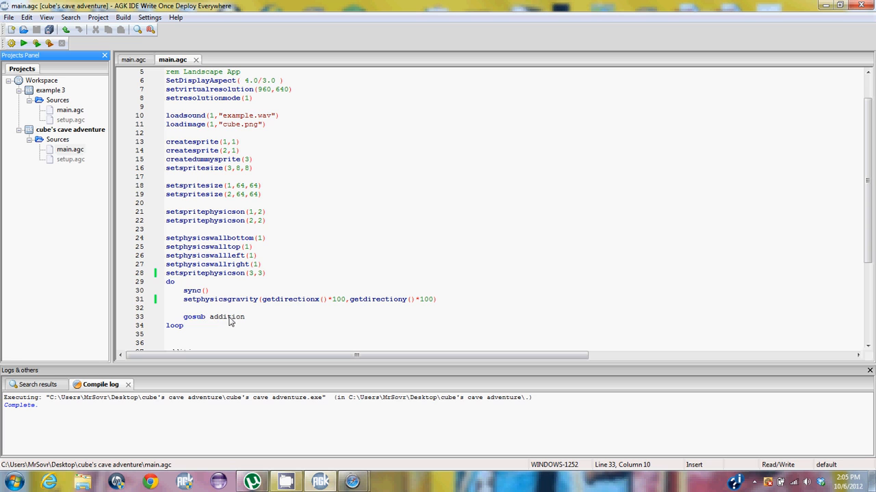
Scroll main.agc down to show the addition: subroutine through line 51.
scroll("down", 3)
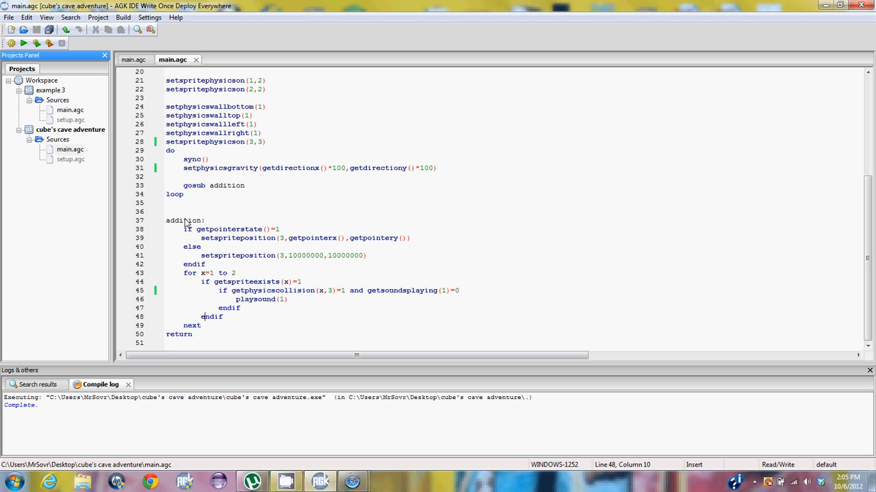
mouse_move(196, 192)
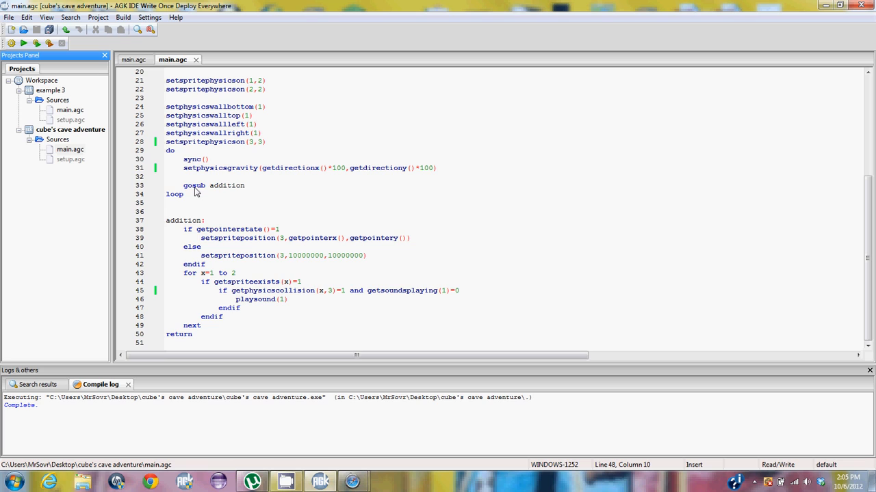
mouse_move(195, 206)
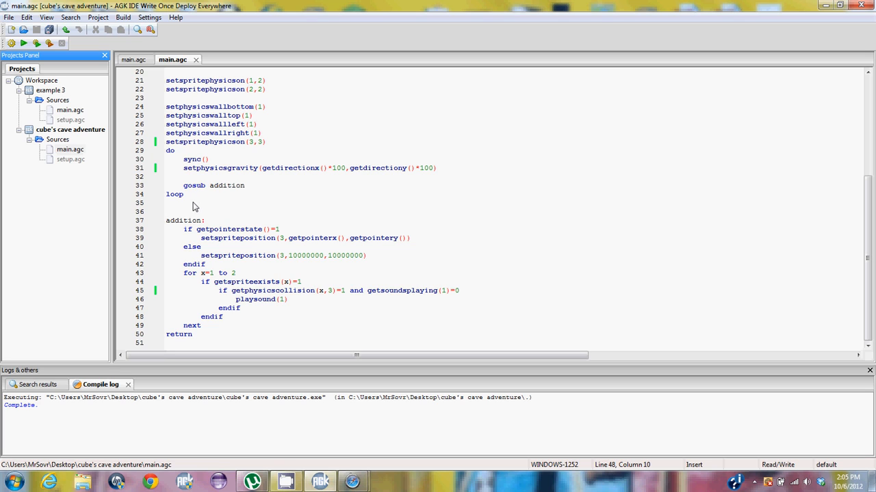
mouse_move(210, 188)
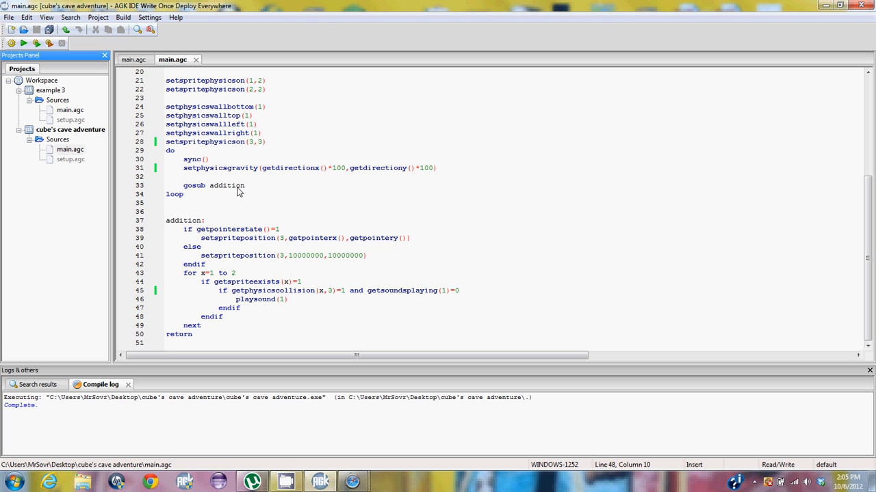
mouse_move(211, 329)
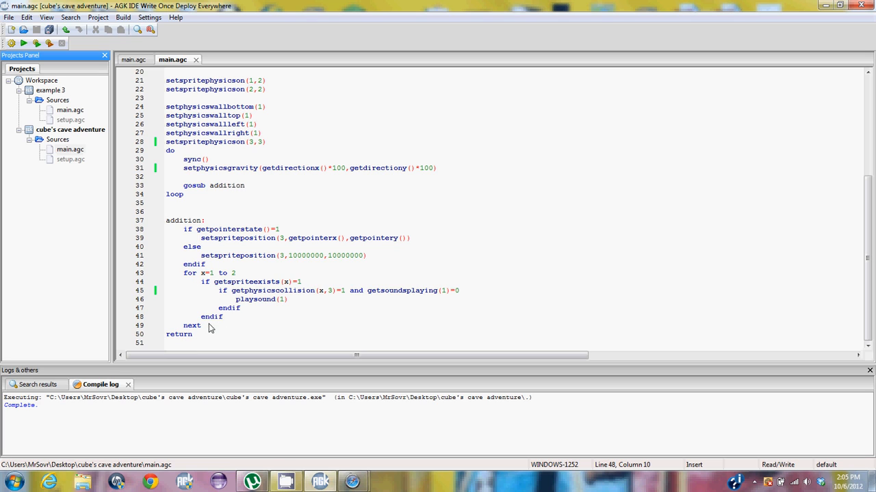
mouse_move(190, 196)
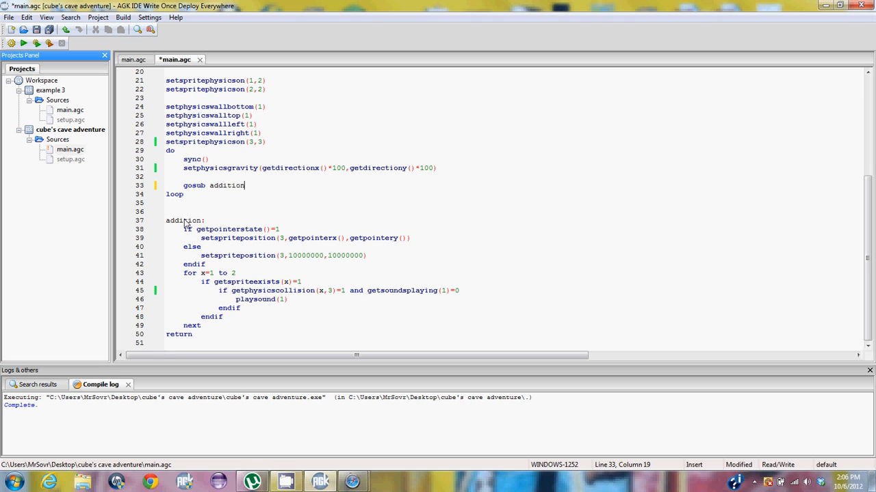
mouse_move(190, 235)
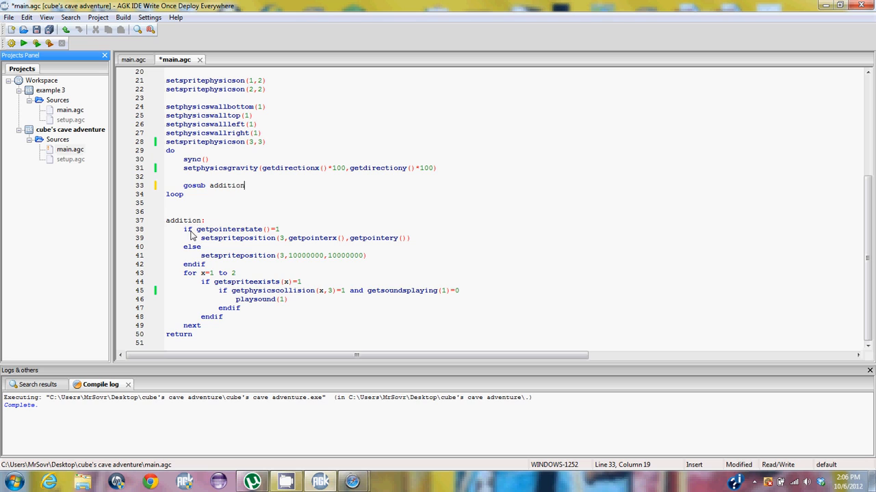
mouse_move(191, 233)
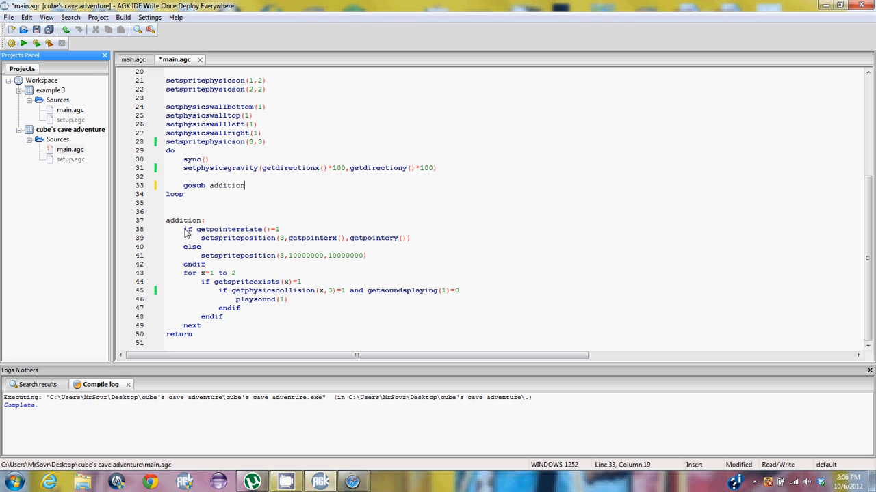
mouse_move(229, 236)
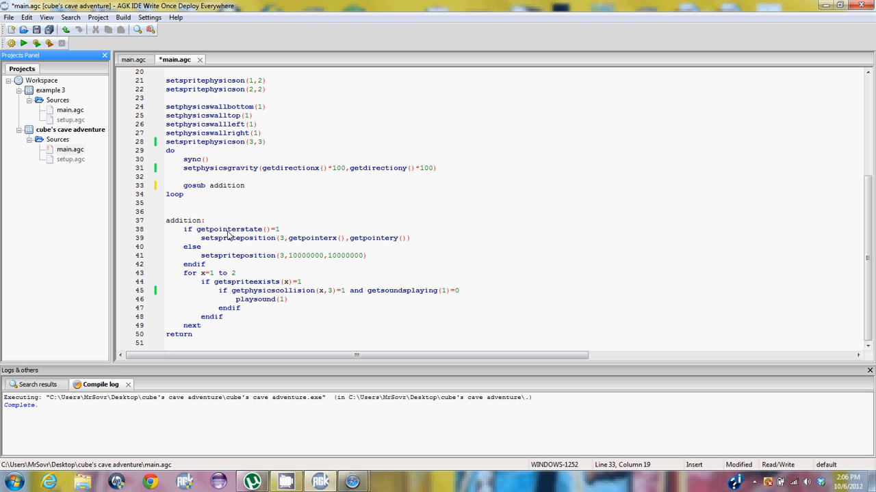
mouse_move(279, 233)
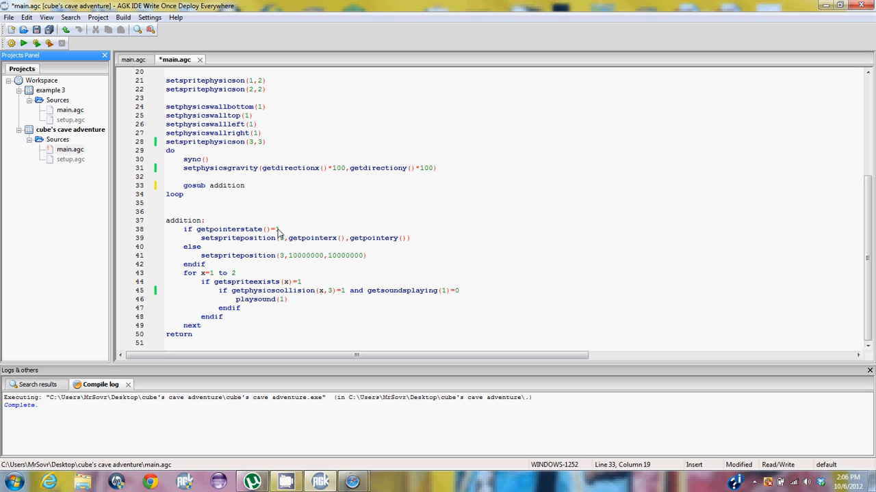
Make a small edit at the end of line 33, 'gosub addition'.
left_click(244, 185)
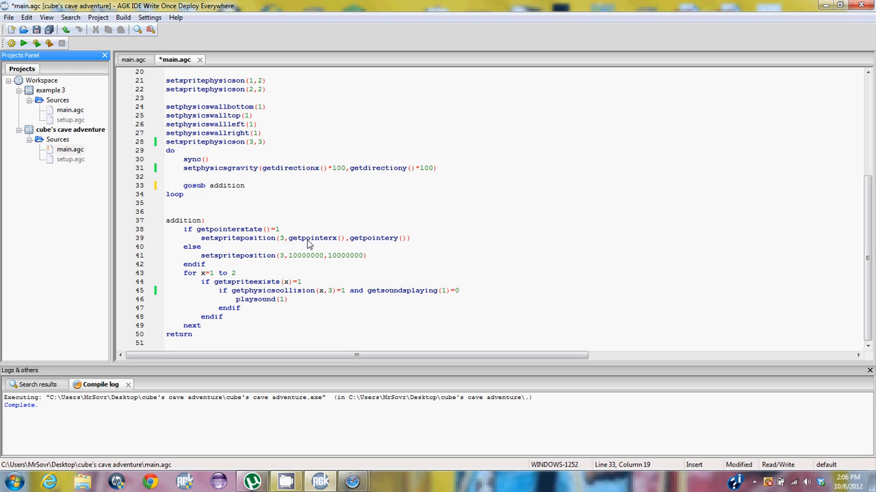
mouse_move(387, 246)
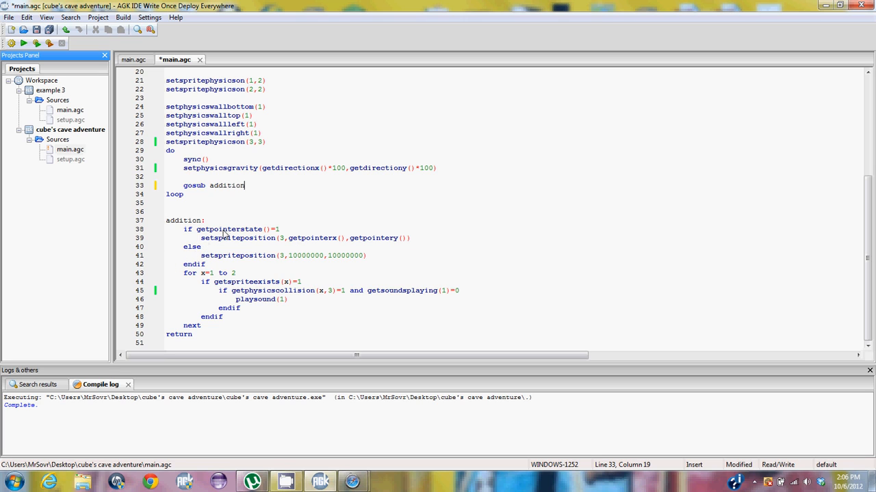
mouse_move(195, 252)
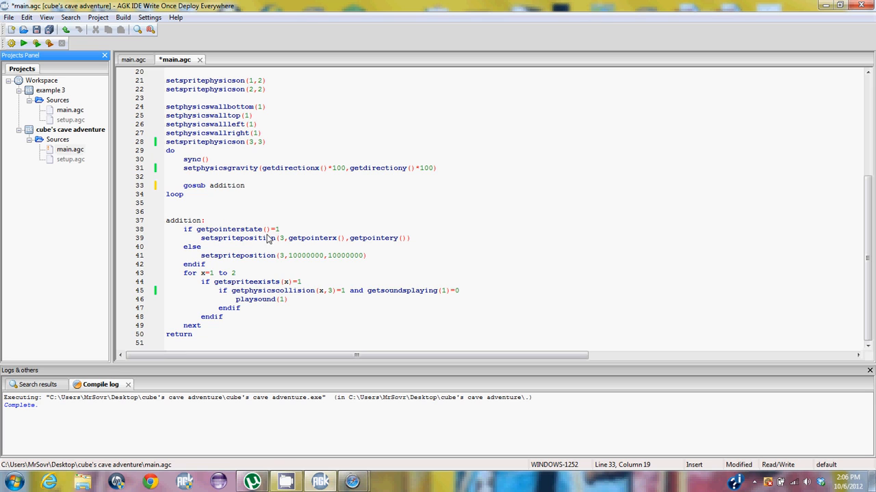
mouse_move(280, 235)
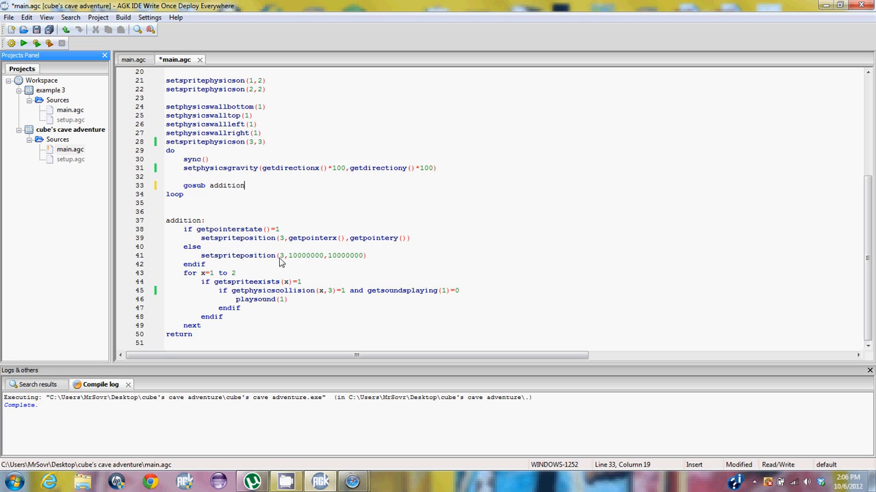
mouse_move(297, 263)
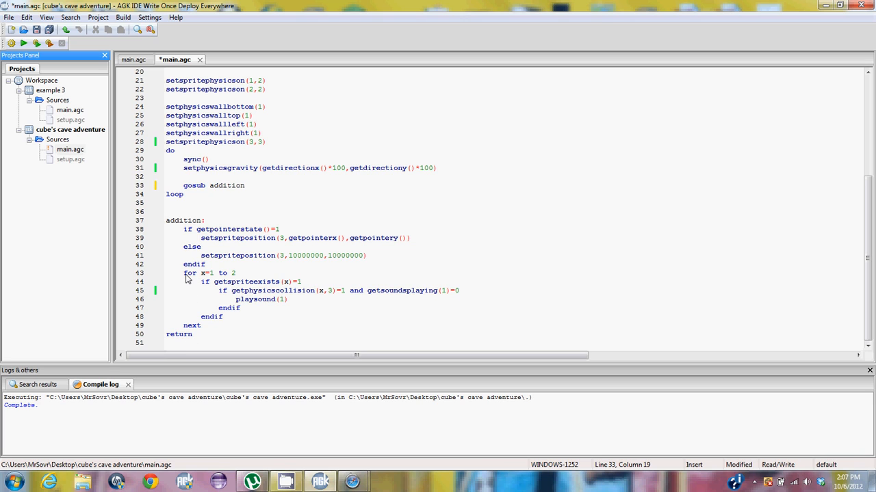
left_click(244, 186)
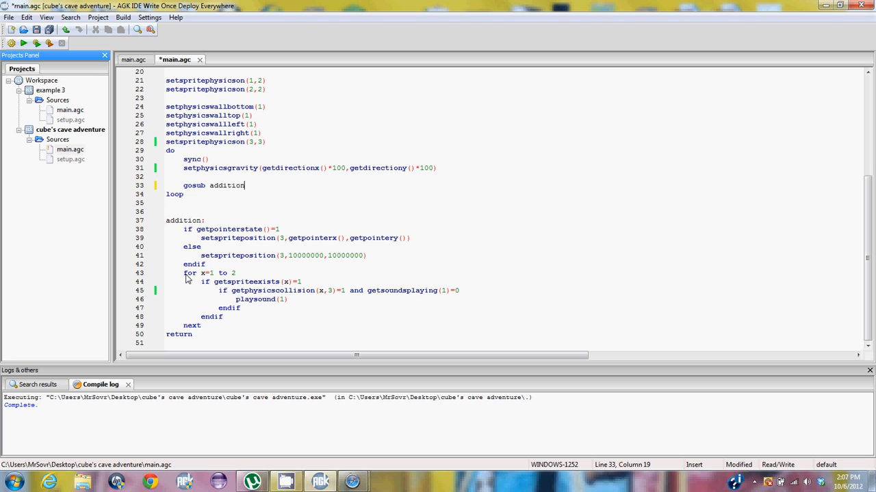
mouse_move(187, 277)
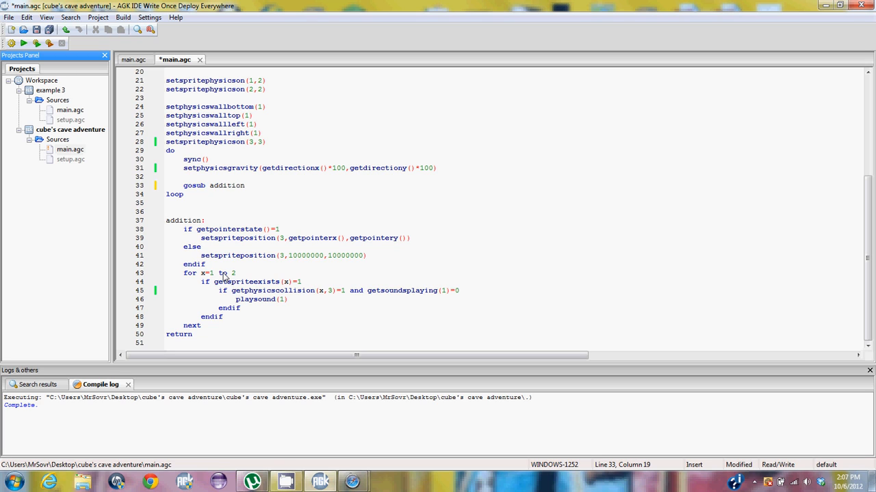
mouse_move(222, 305)
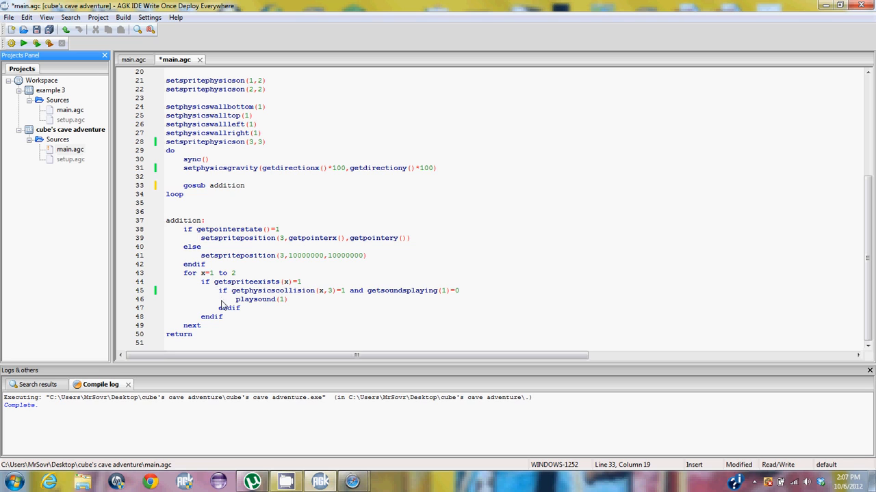
mouse_move(219, 276)
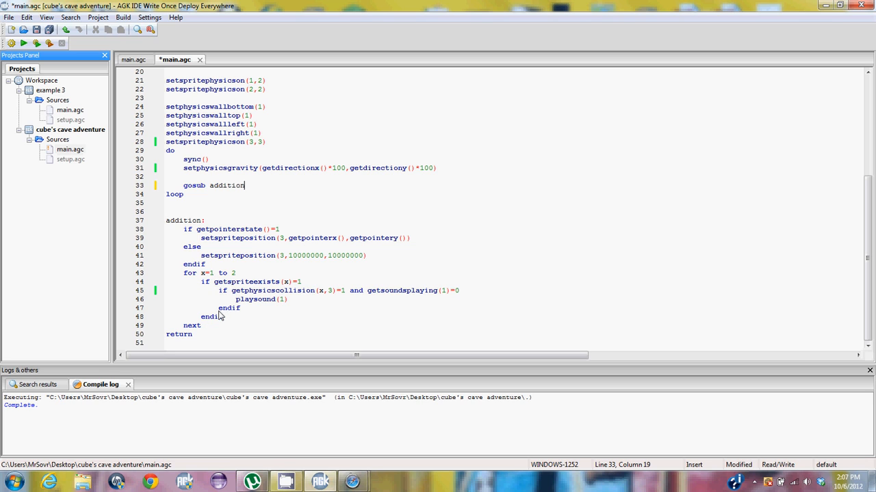
mouse_move(206, 291)
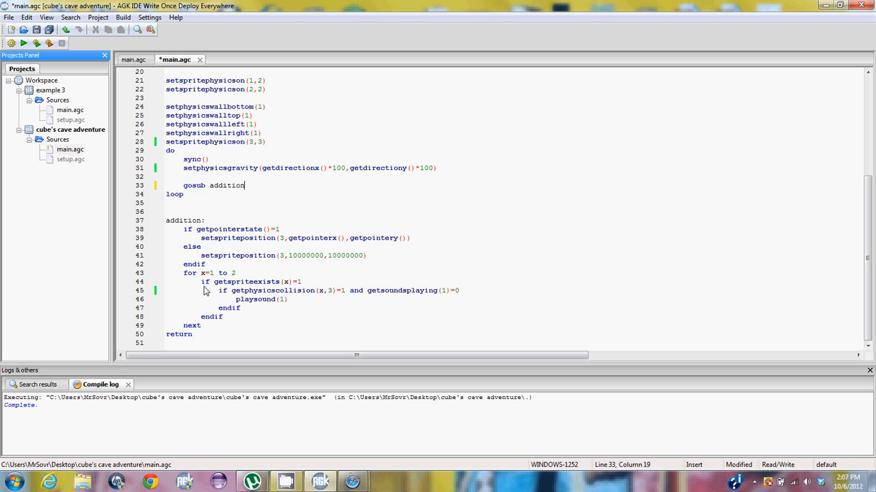
mouse_move(250, 287)
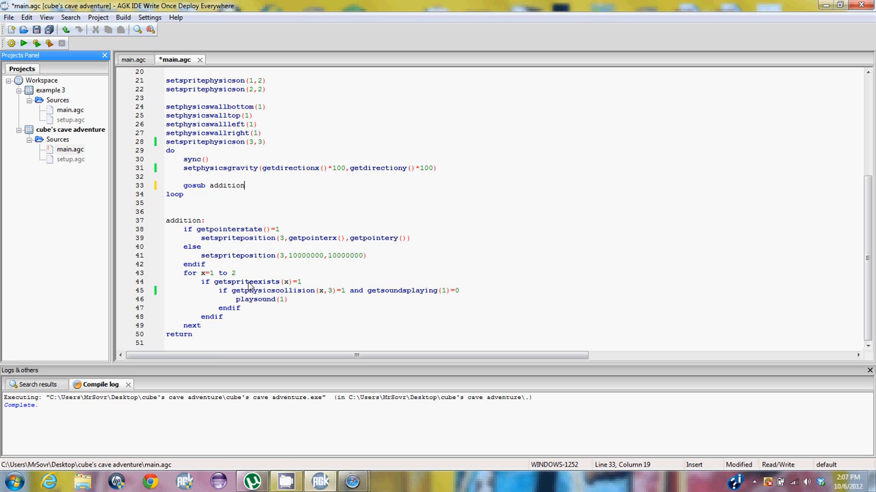
mouse_move(303, 317)
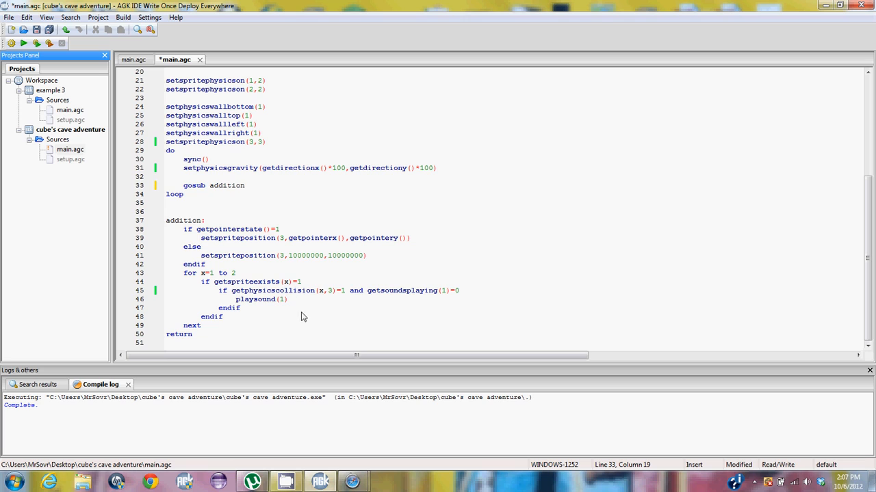
mouse_move(304, 319)
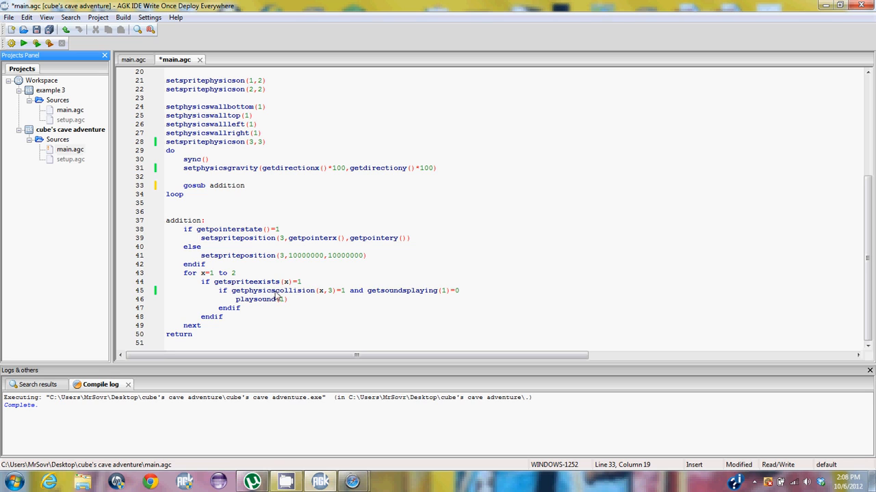
mouse_move(333, 302)
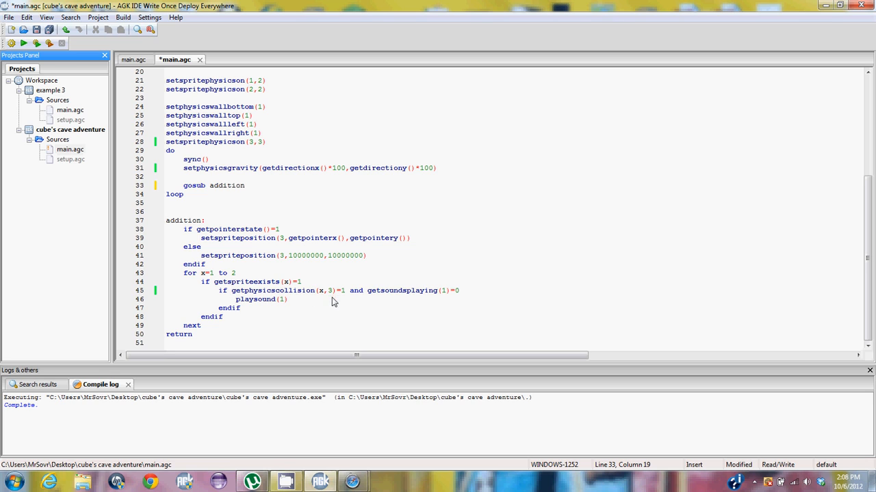
mouse_move(314, 342)
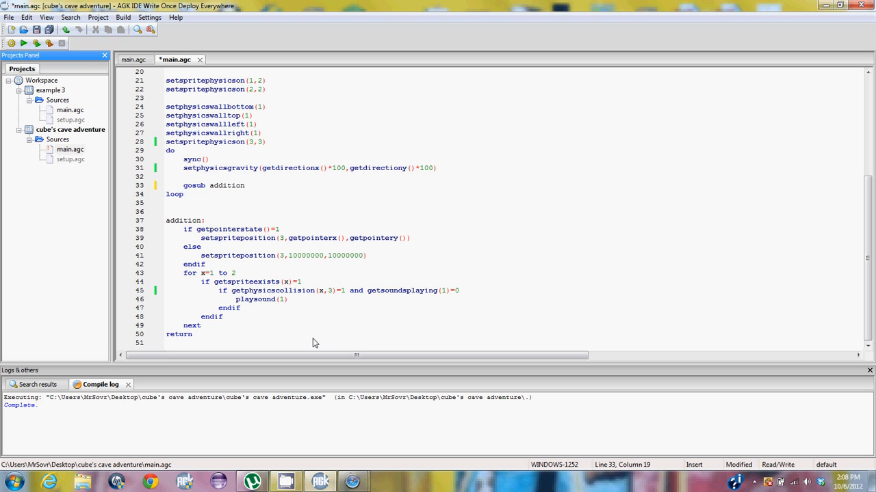
left_click(244, 185)
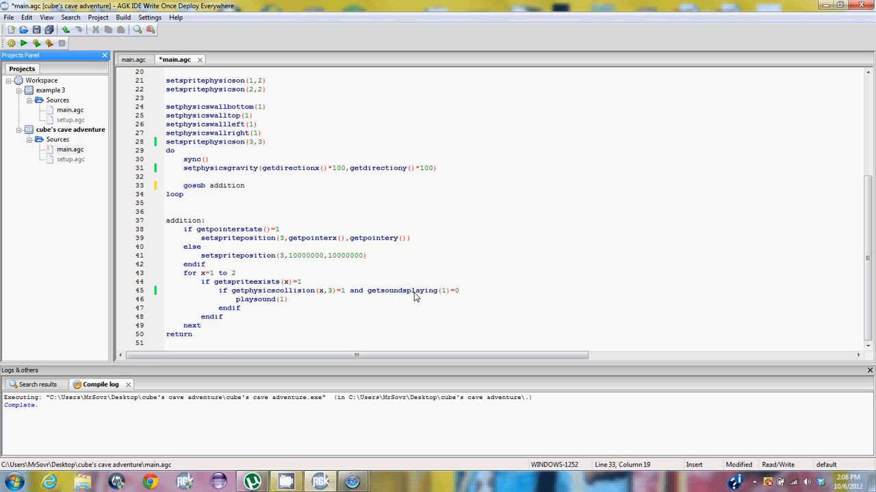
mouse_move(374, 295)
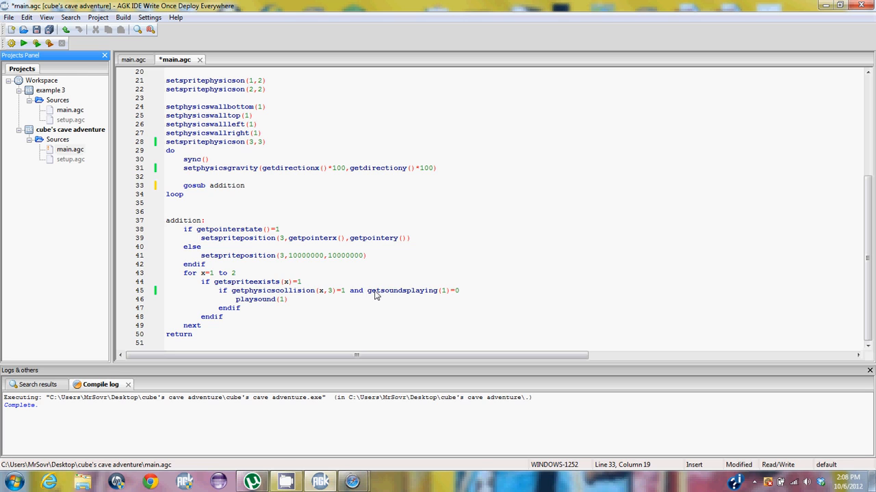
mouse_move(416, 295)
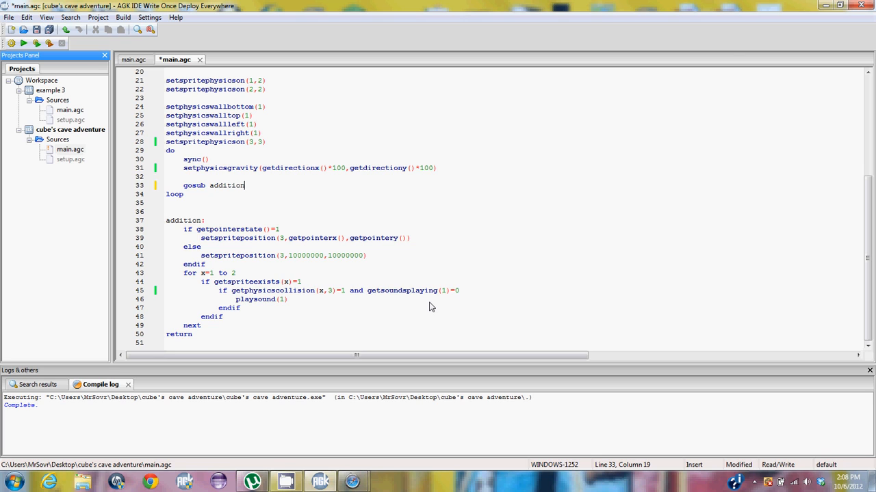
mouse_move(443, 285)
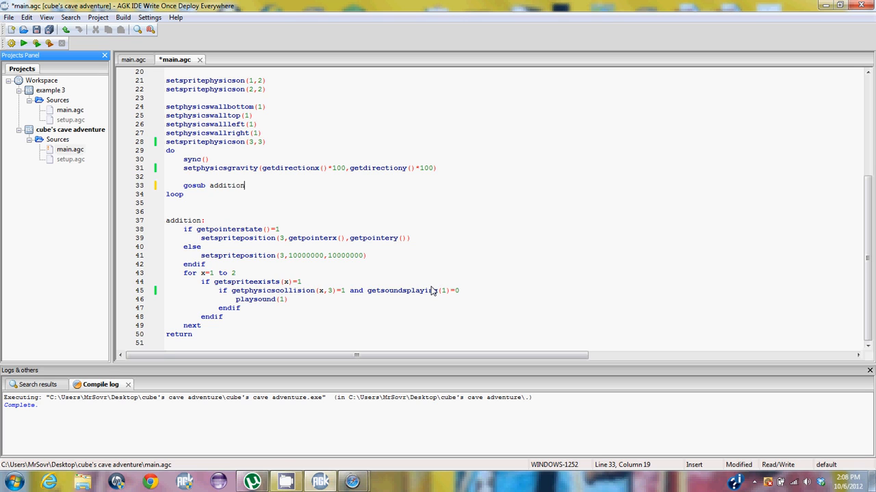
mouse_move(380, 303)
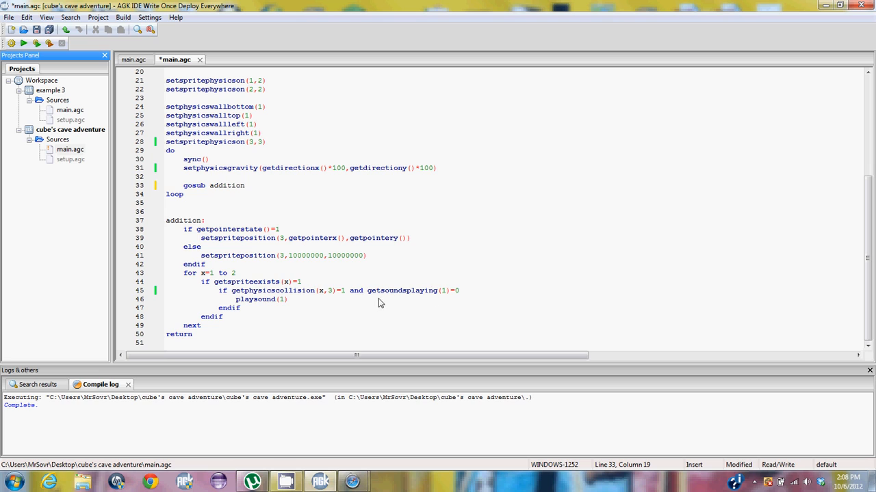
mouse_move(482, 288)
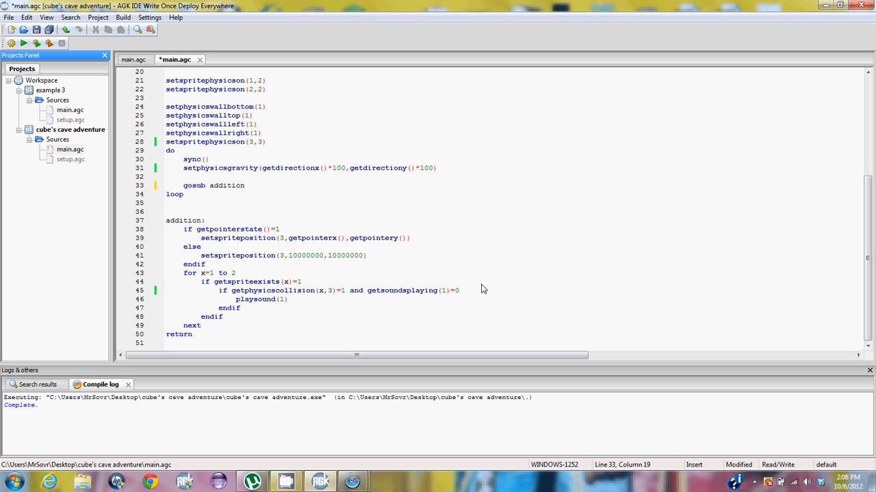
mouse_move(400, 296)
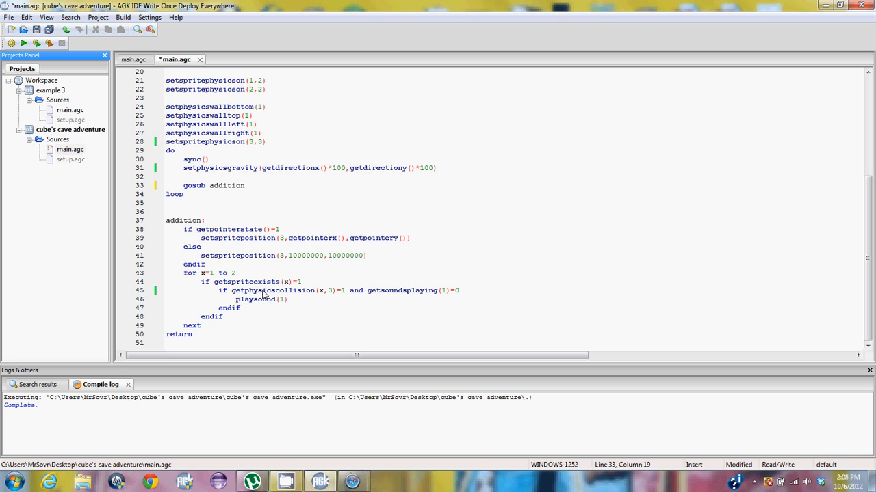
mouse_move(332, 295)
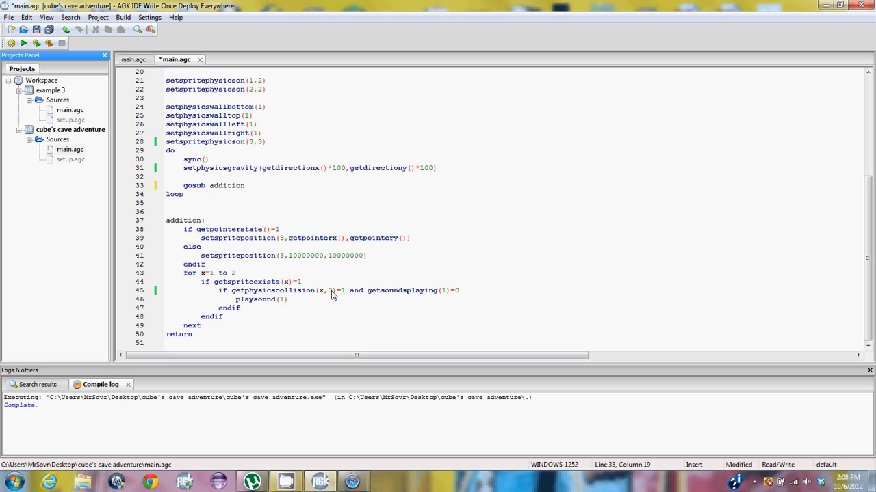
Save and compile main.agc, then run the game in its landscape app window.
left_click(244, 186)
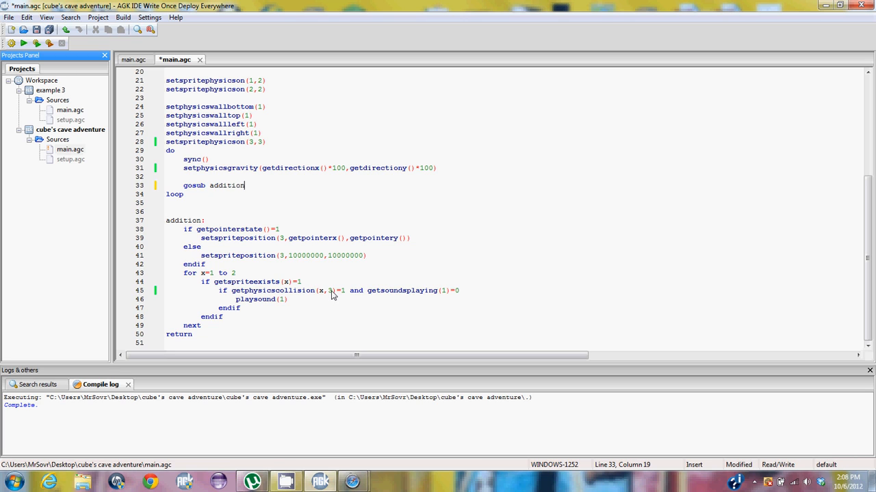
mouse_move(255, 306)
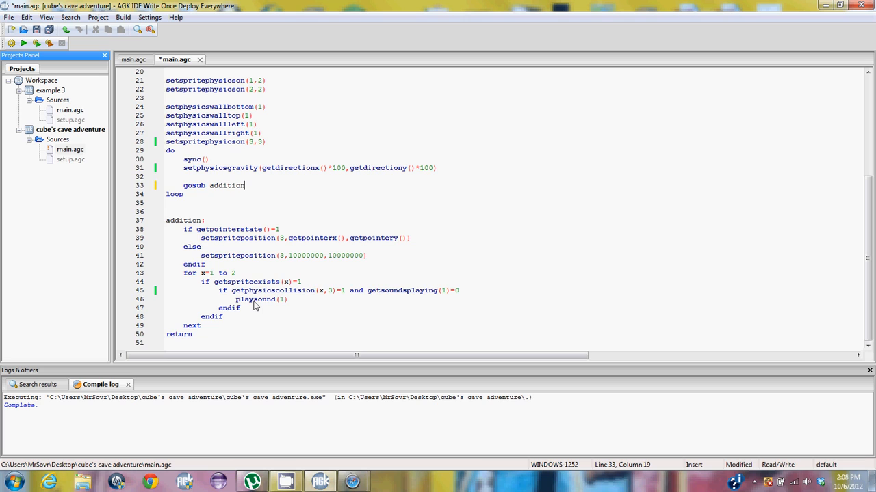
mouse_move(308, 333)
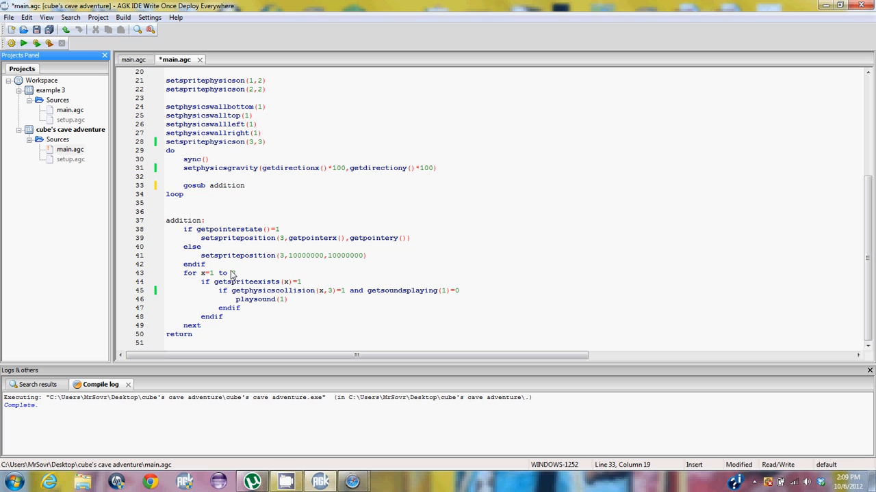
mouse_move(235, 275)
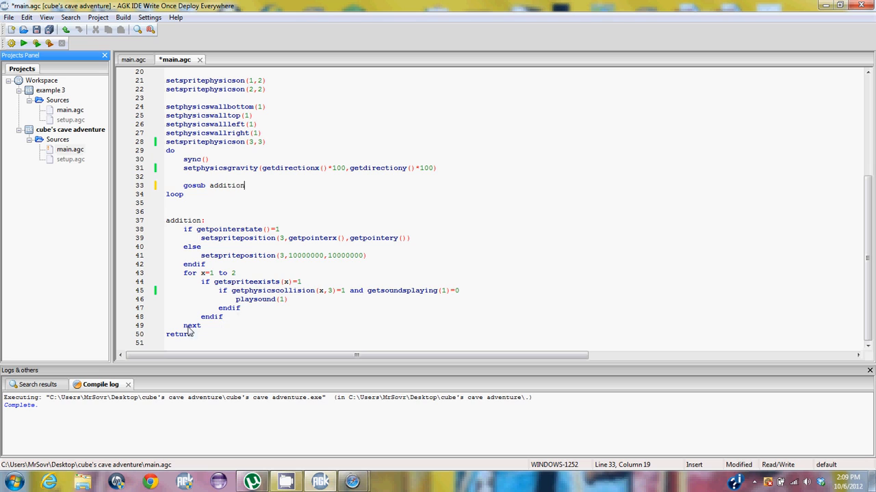
mouse_move(201, 332)
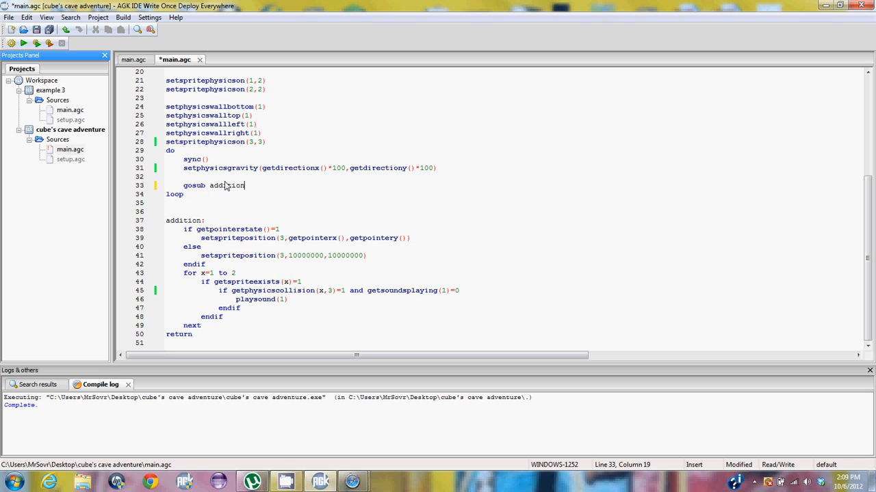
mouse_move(198, 221)
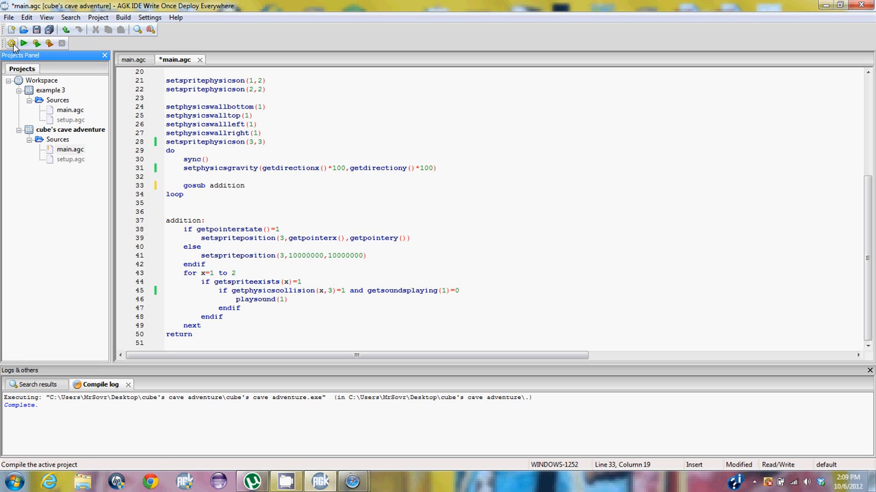
left_click(23, 43)
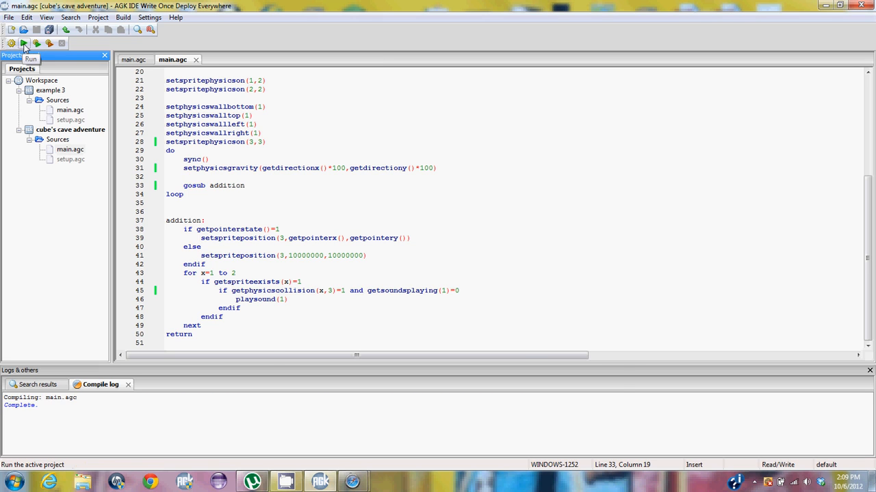
left_click(24, 43)
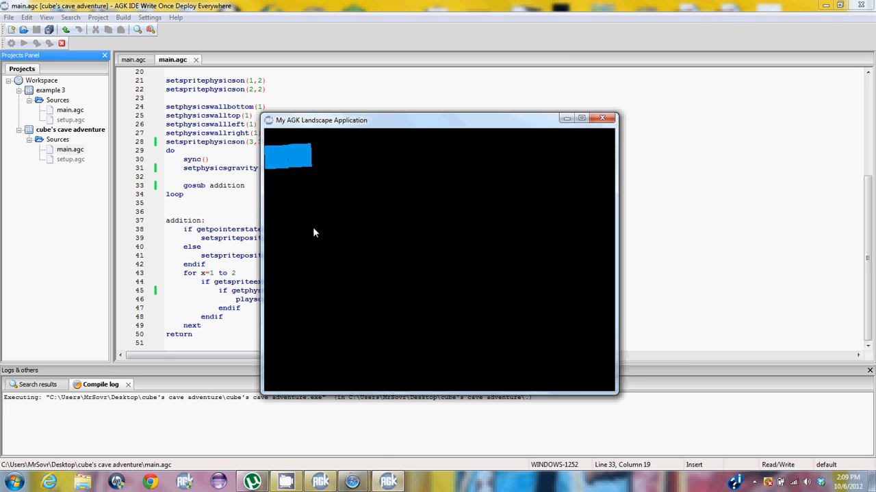
mouse_move(415, 288)
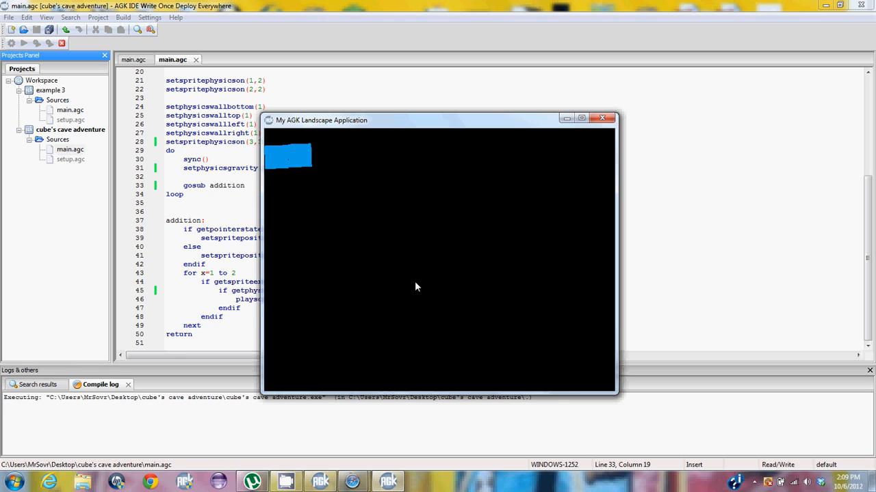
mouse_move(330, 236)
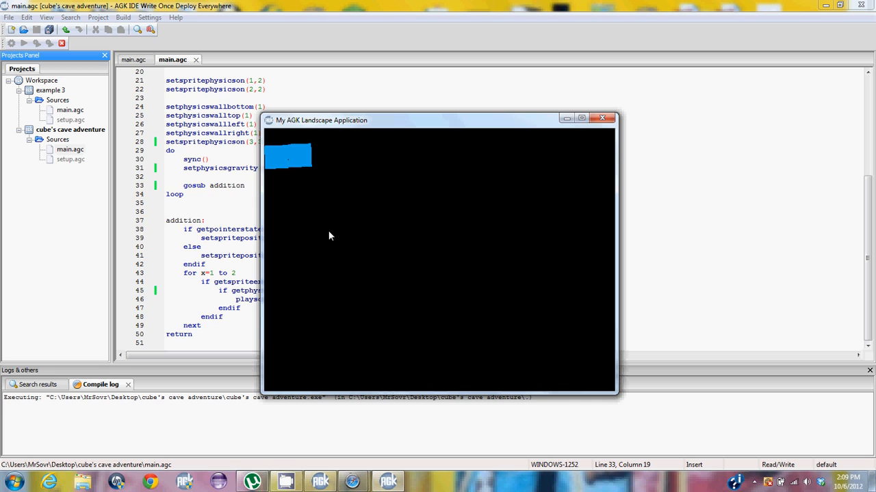
mouse_move(340, 247)
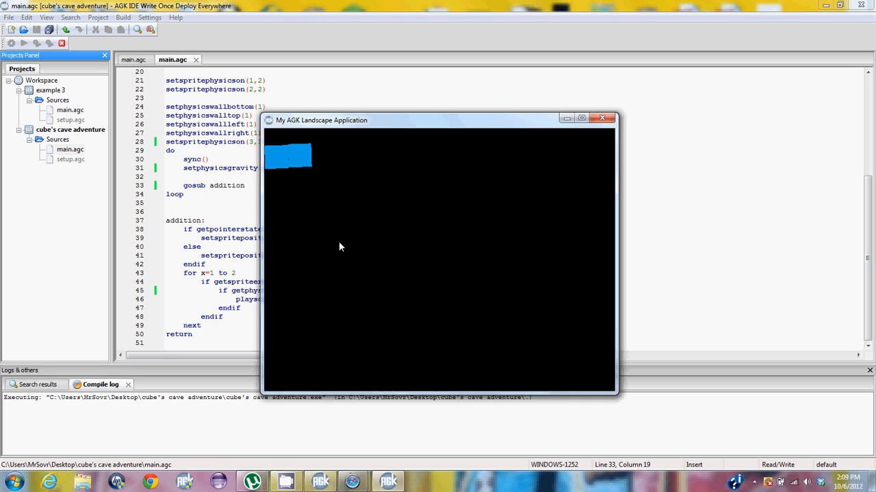
mouse_move(310, 231)
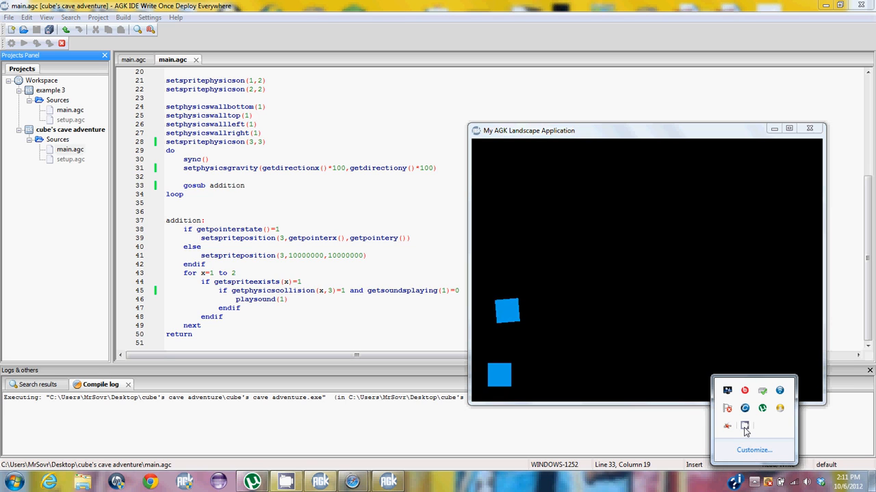
Watch the two blue squares drop and rest near the window's bottom, then click in the app.
left_click(745, 426)
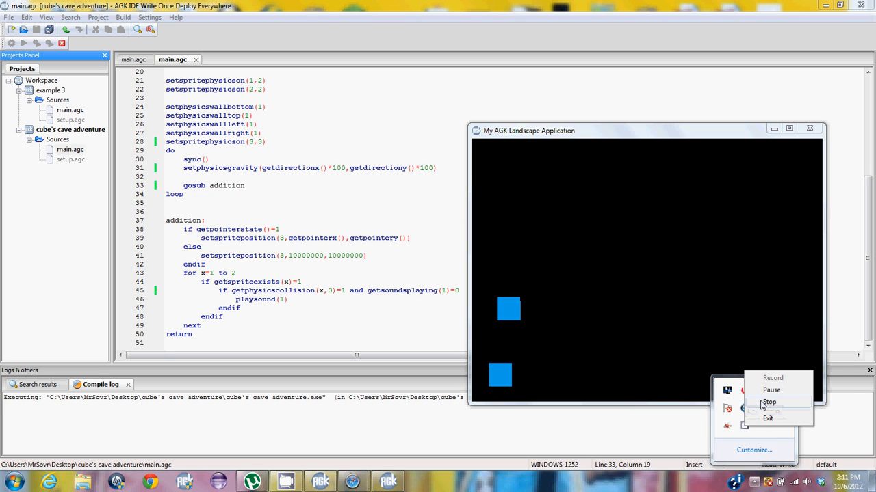